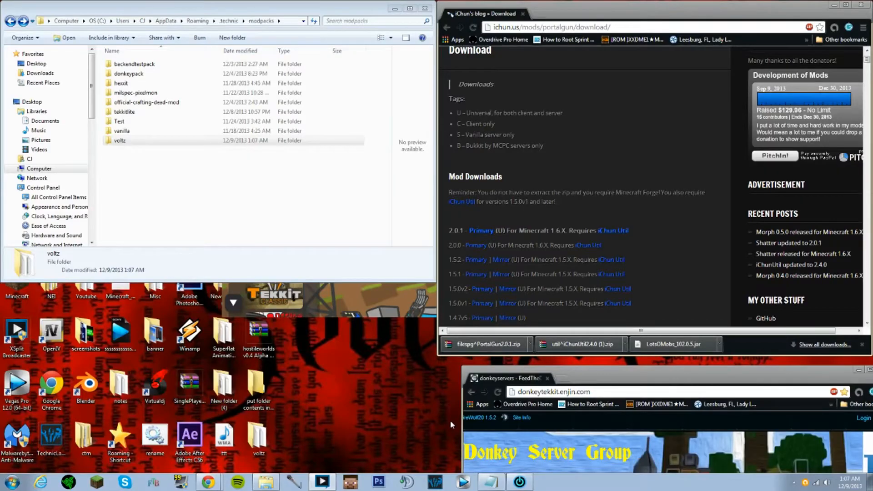
pyautogui.moveTo(411, 426)
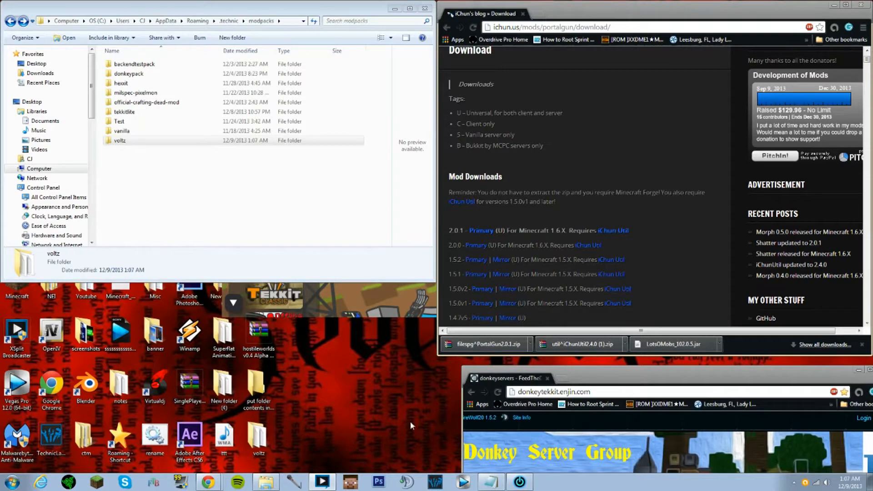
pyautogui.moveTo(412, 421)
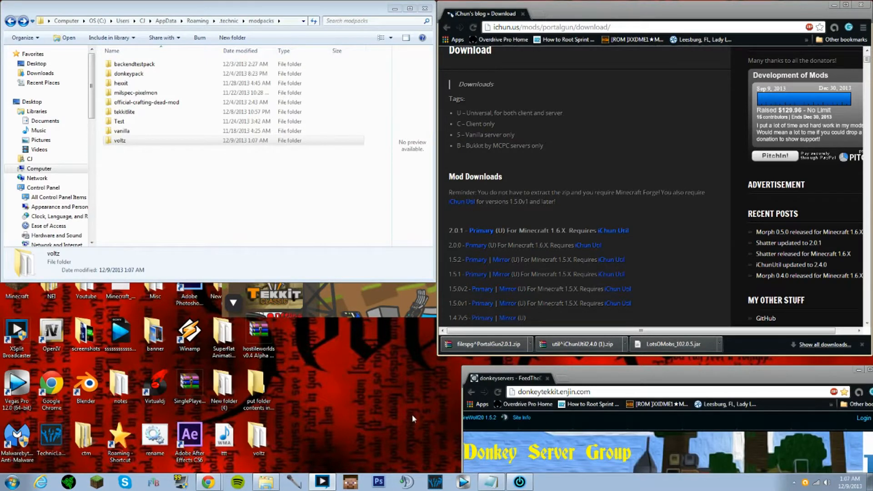
pyautogui.moveTo(372, 390)
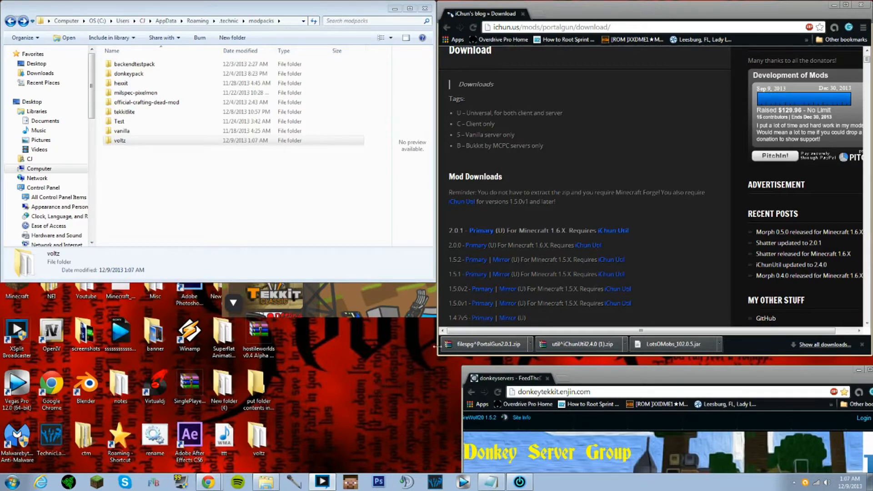
pyautogui.moveTo(404, 368)
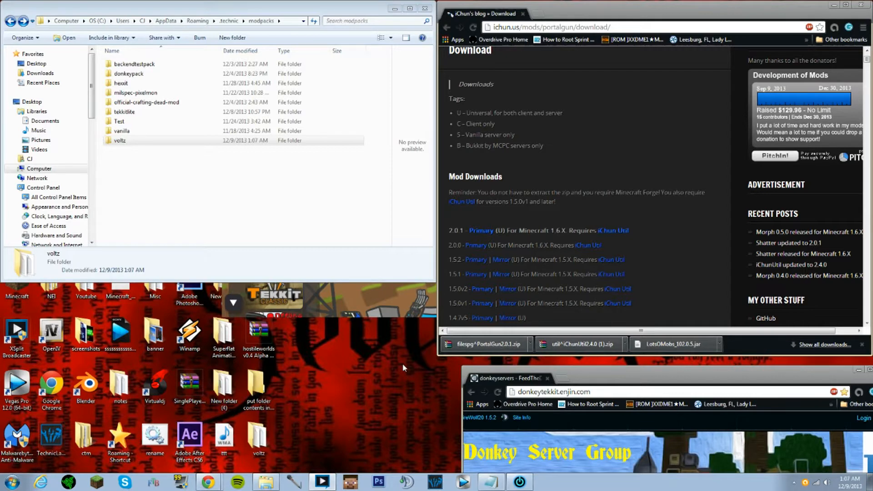
pyautogui.moveTo(394, 366)
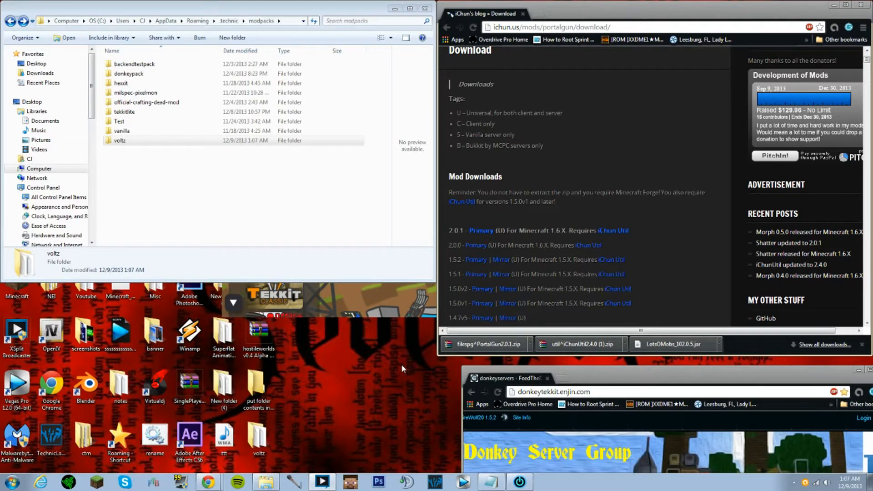
pyautogui.moveTo(397, 321)
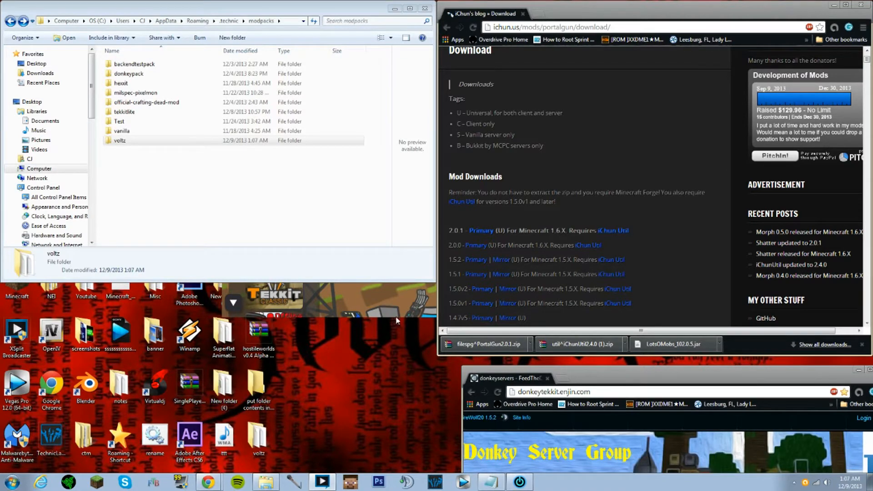
pyautogui.moveTo(404, 311)
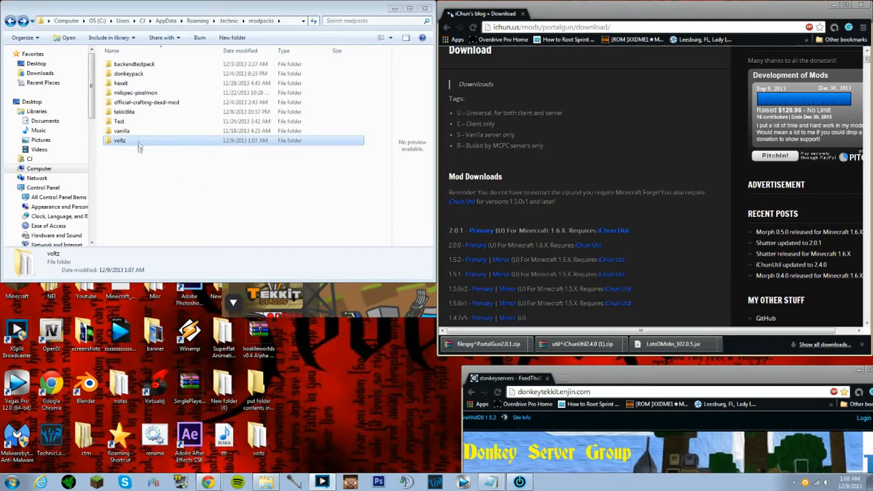
# Look inside the donkeypack modpack's mods folder, then return to the modpacks list.
pyautogui.click(129, 74)
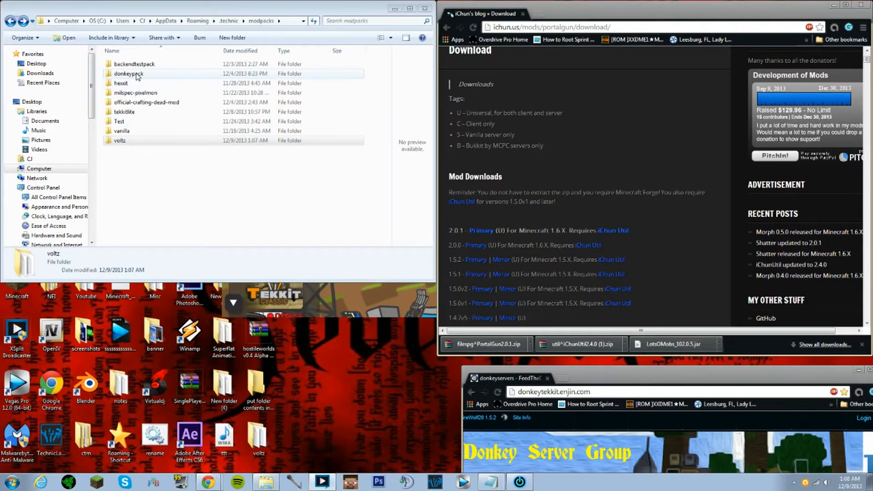
pyautogui.click(128, 74)
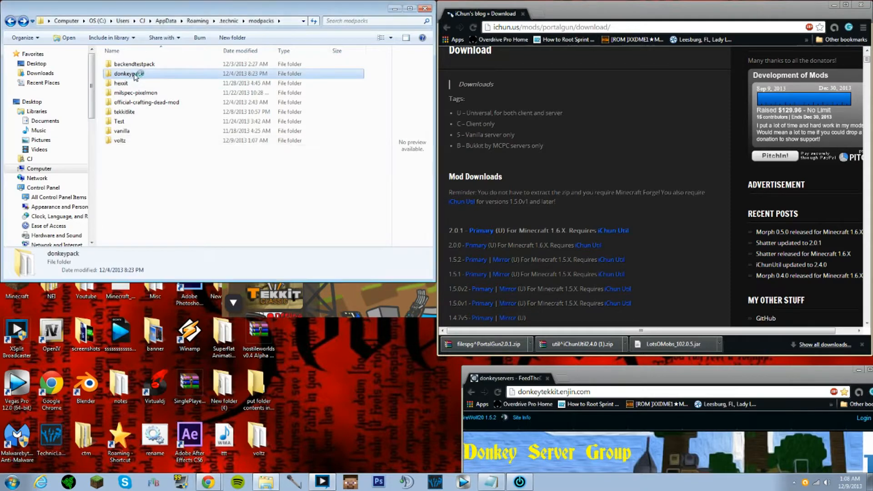
pyautogui.doubleClick(129, 74)
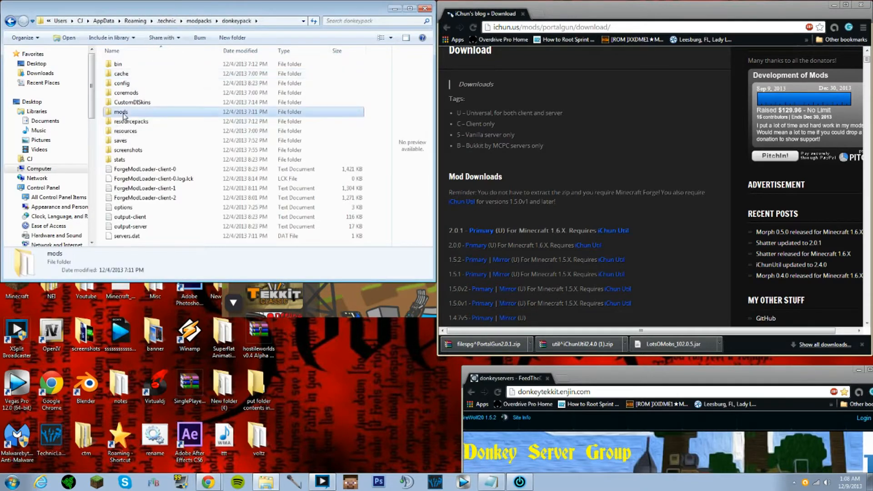
pyautogui.doubleClick(121, 111)
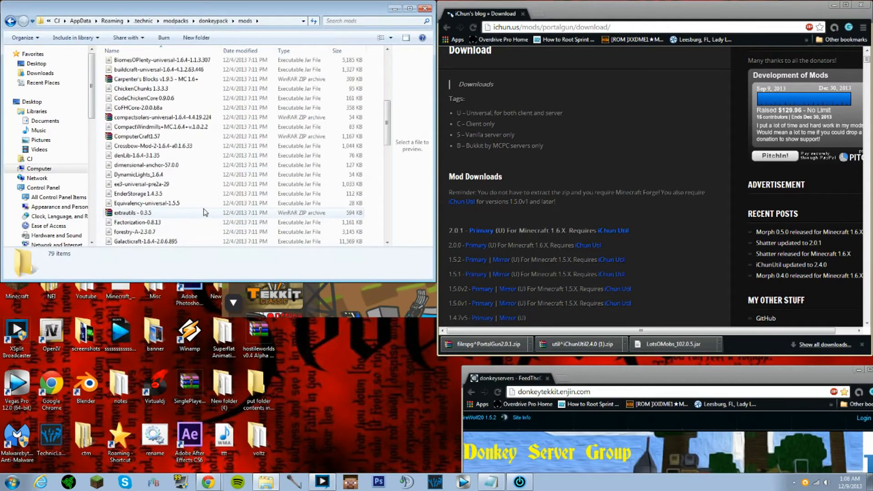
pyautogui.scroll(-3)
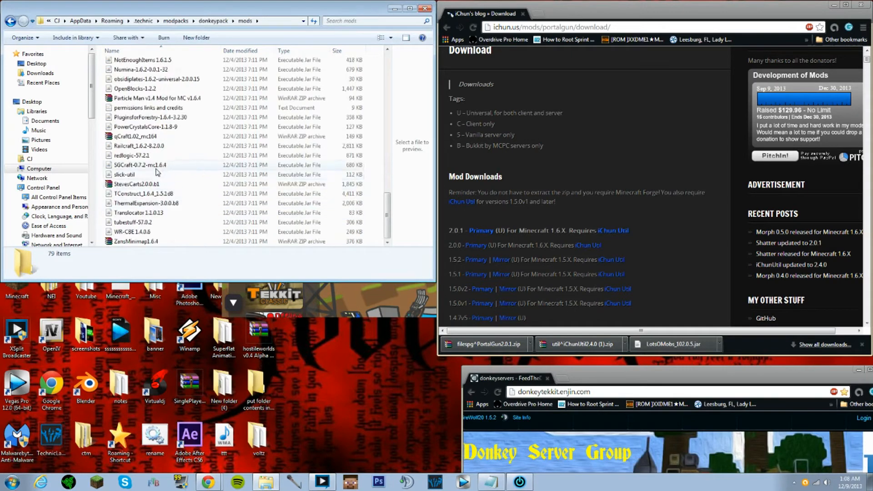
pyautogui.click(9, 21)
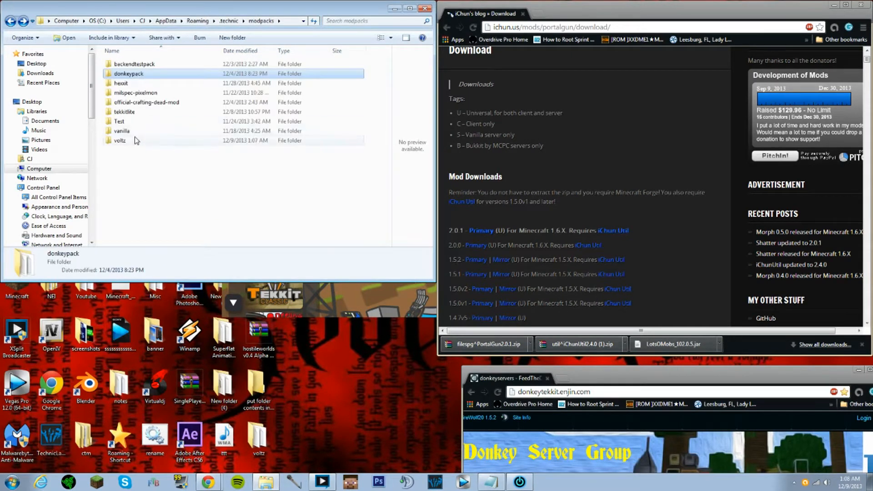
pyautogui.moveTo(451, 40)
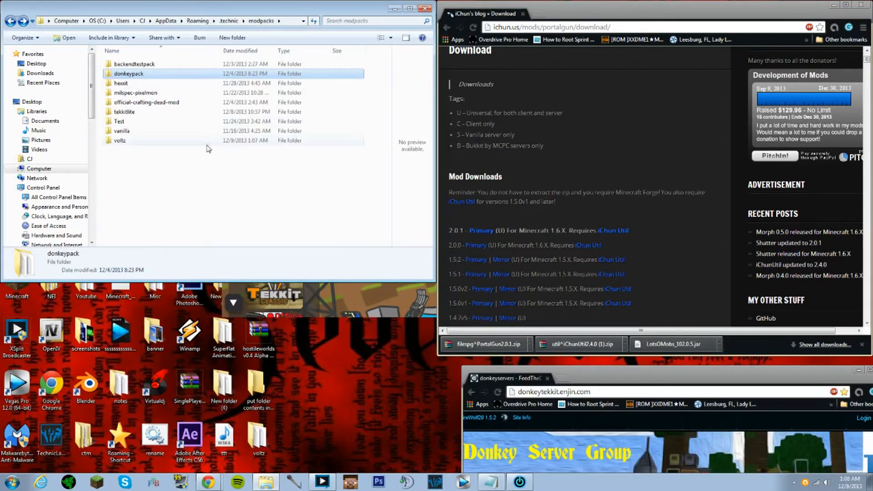
pyautogui.moveTo(158, 163)
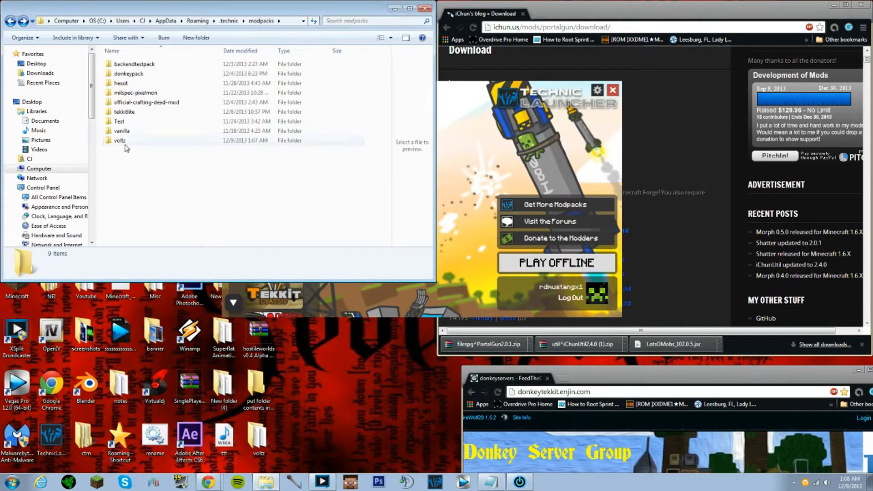
# Permanently delete all 19 items inside the voltz folder and return to modpacks.
pyautogui.doubleClick(120, 139)
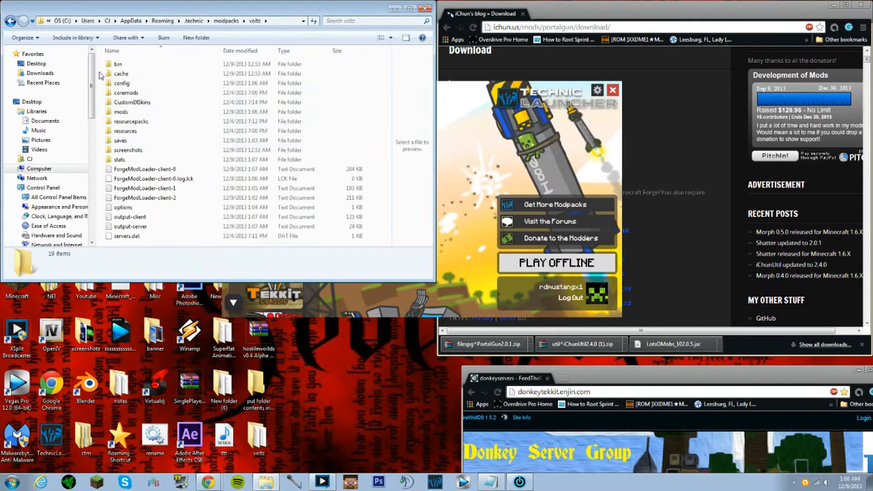
pyautogui.click(117, 64)
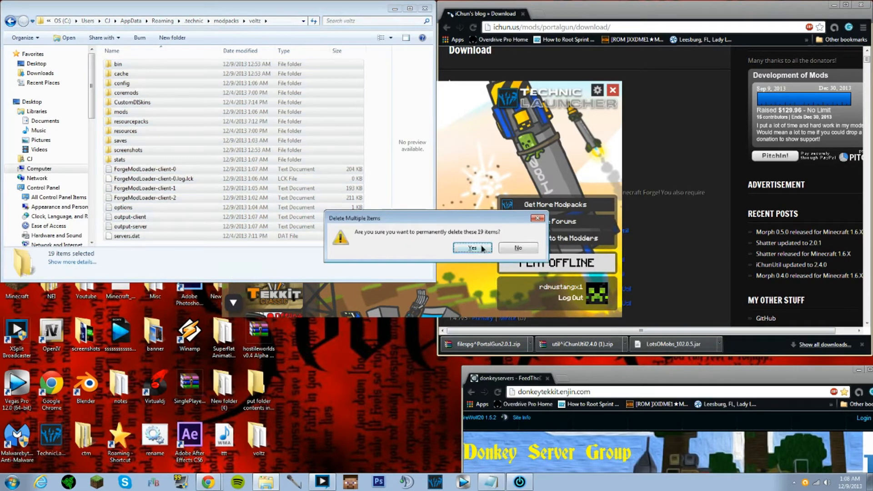
pyautogui.click(472, 248)
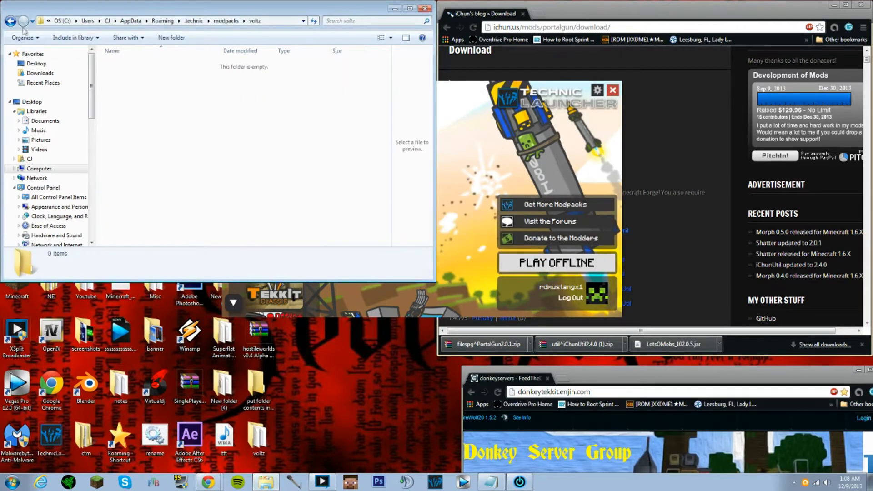
pyautogui.click(10, 20)
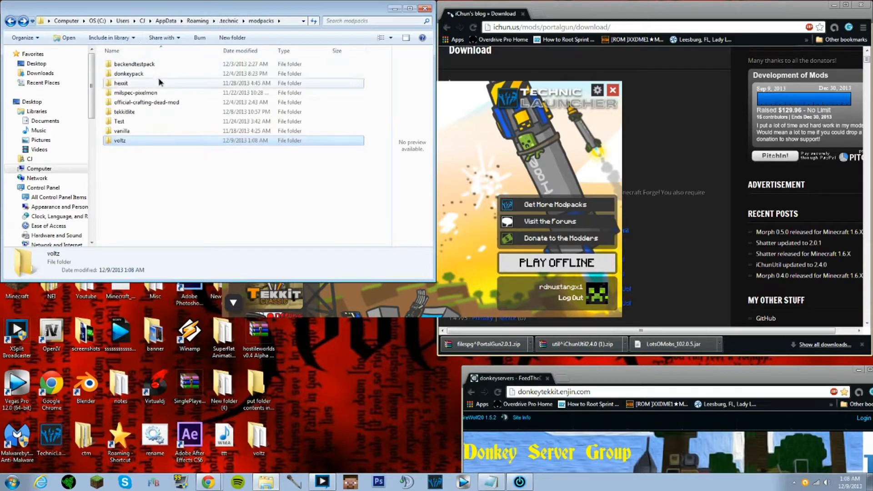
# Copy all 19 donkeypack items, including bin, config, mods and saves, into the voltz folder.
pyautogui.doubleClick(128, 72)
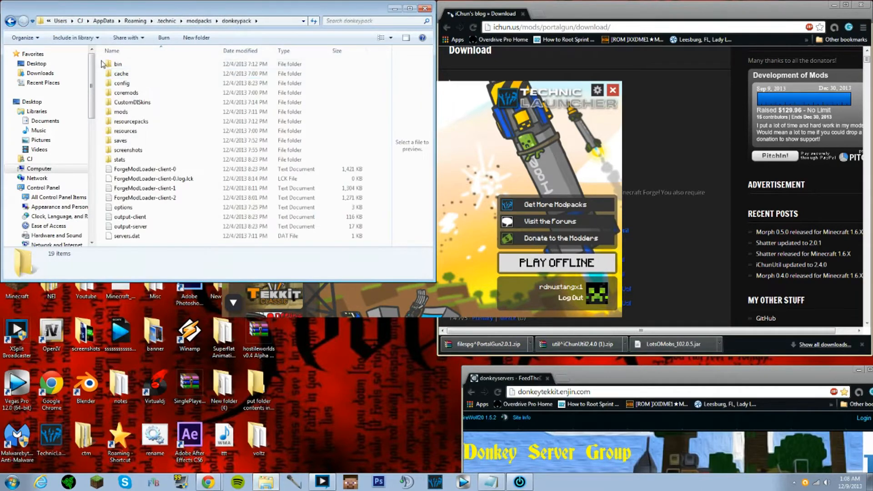
pyautogui.press('ctrl+a')
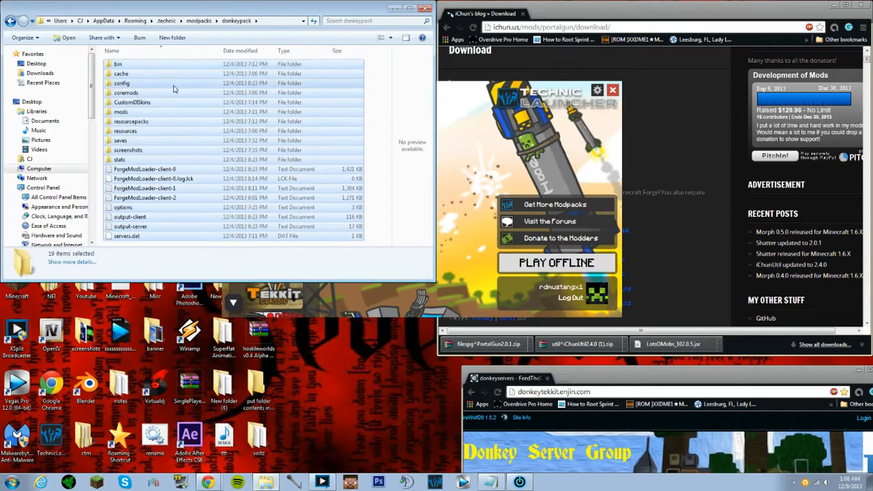
pyautogui.rightClick(174, 89)
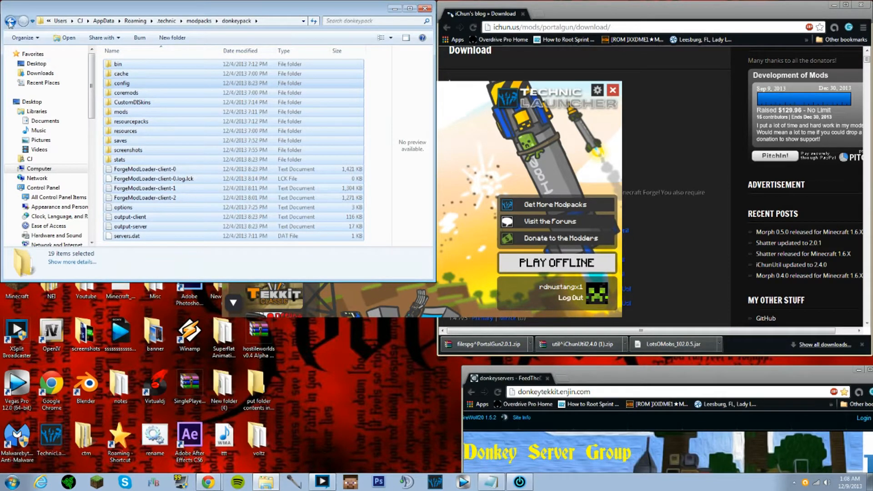
pyautogui.click(10, 21)
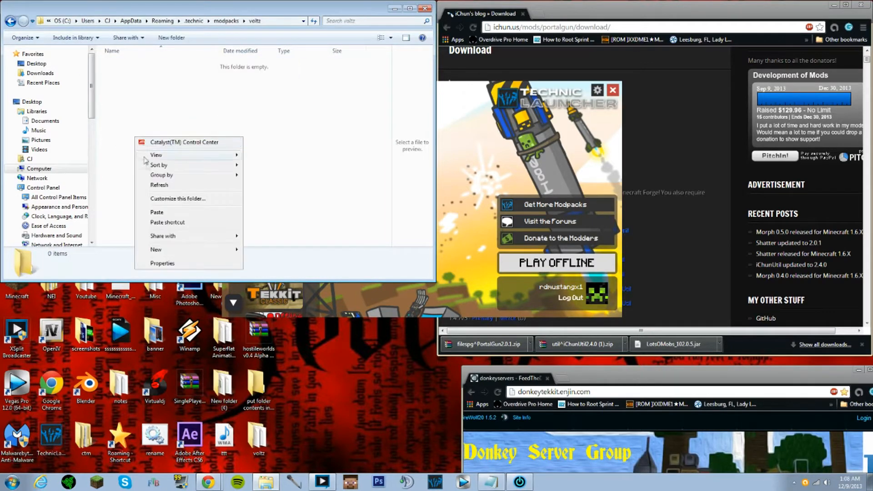
pyautogui.click(209, 213)
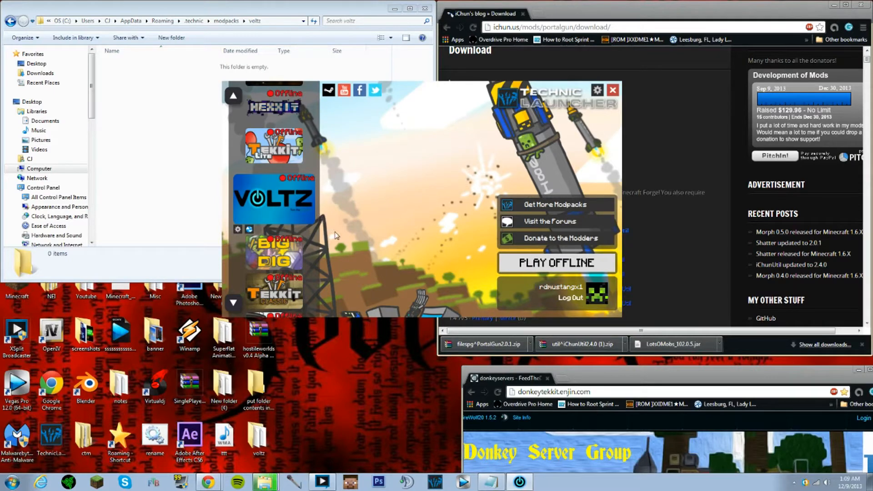
pyautogui.press('ctrl+a')
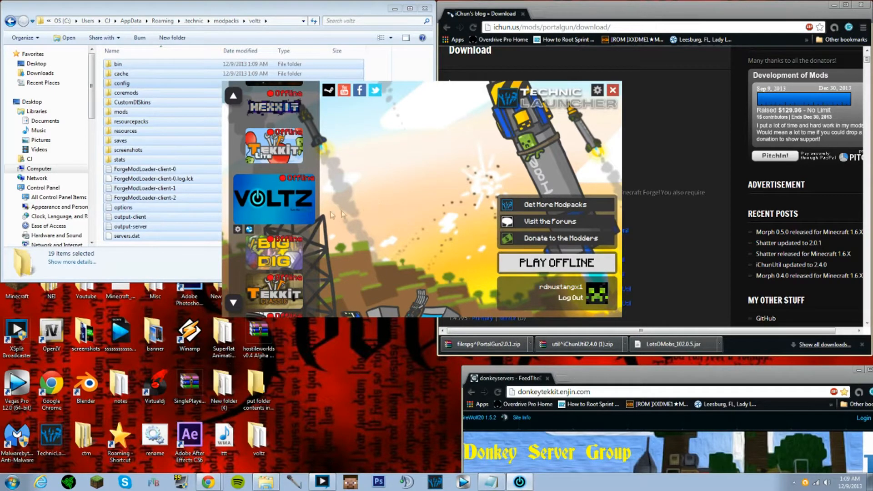
pyautogui.moveTo(337, 194)
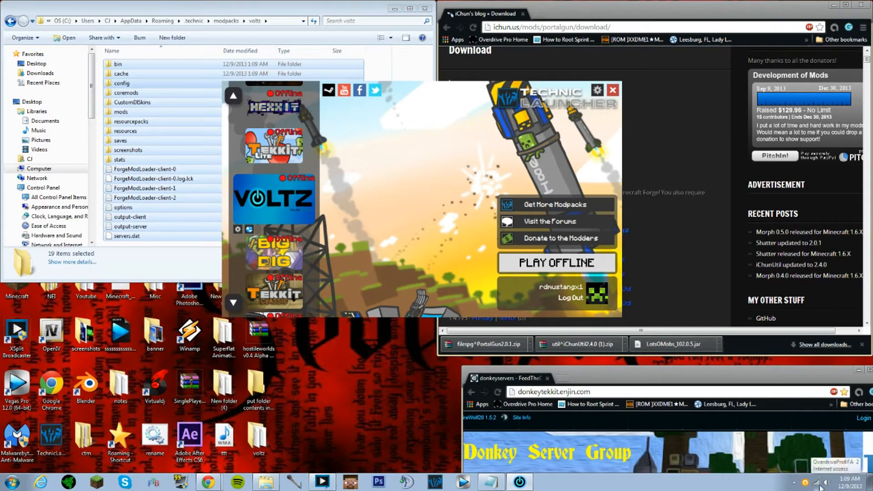
pyautogui.click(816, 482)
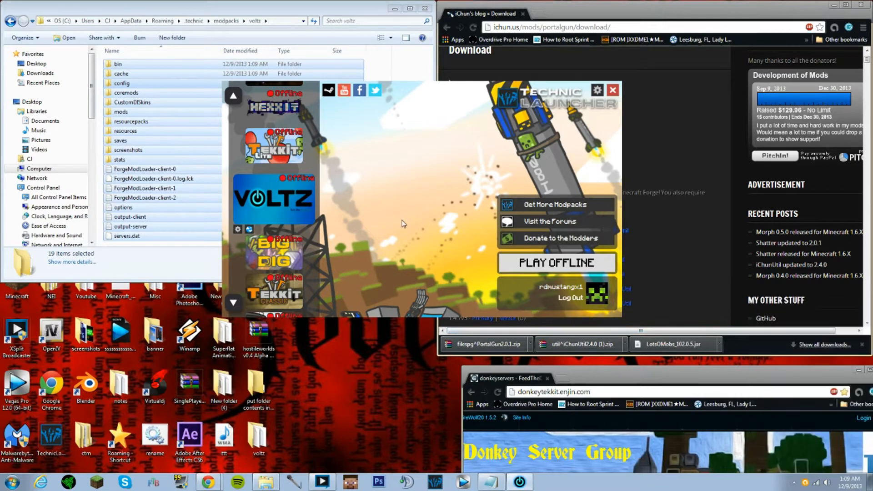
pyautogui.moveTo(345, 231)
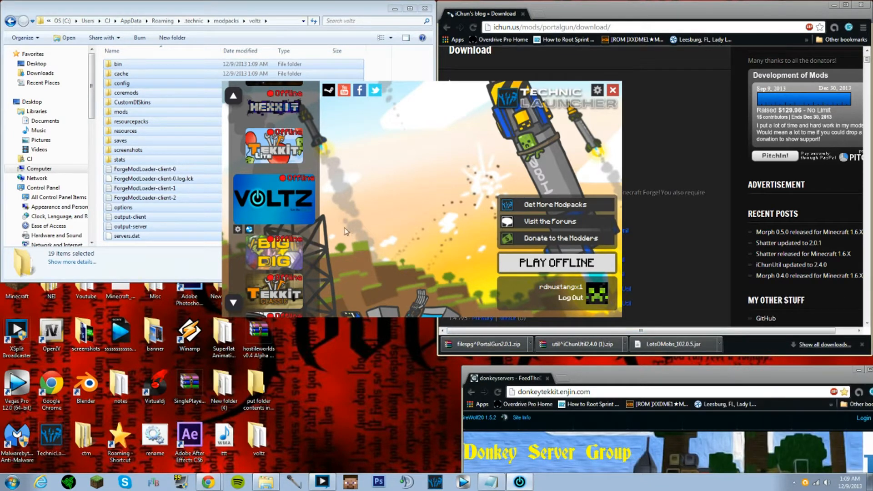
pyautogui.moveTo(307, 207)
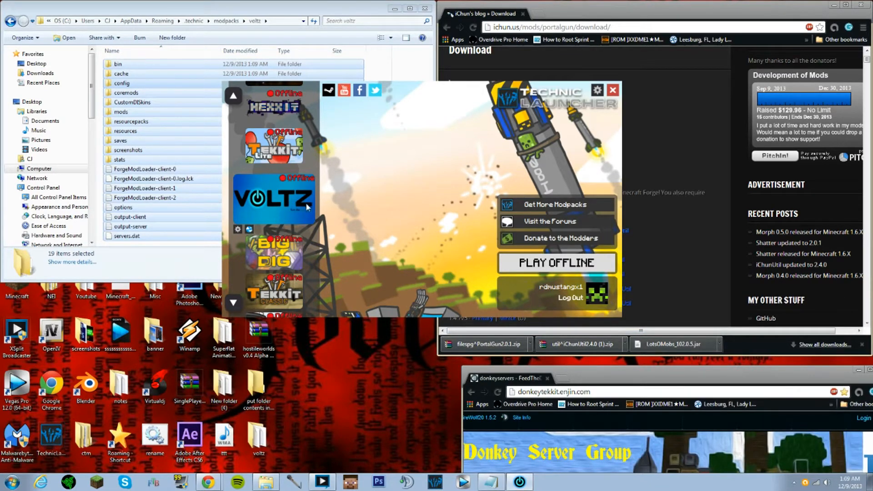
pyautogui.moveTo(366, 173)
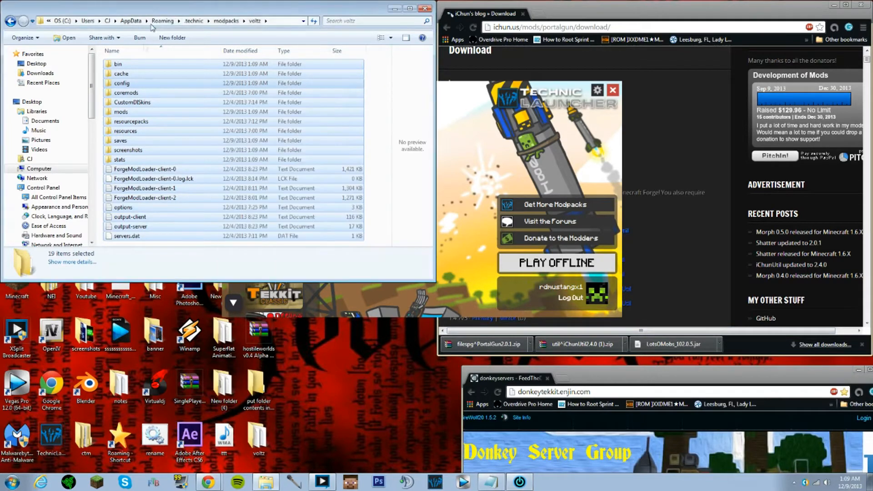
# Open voltz's mods folder and select the mod files below the 1.6.4 folder.
pyautogui.click(121, 111)
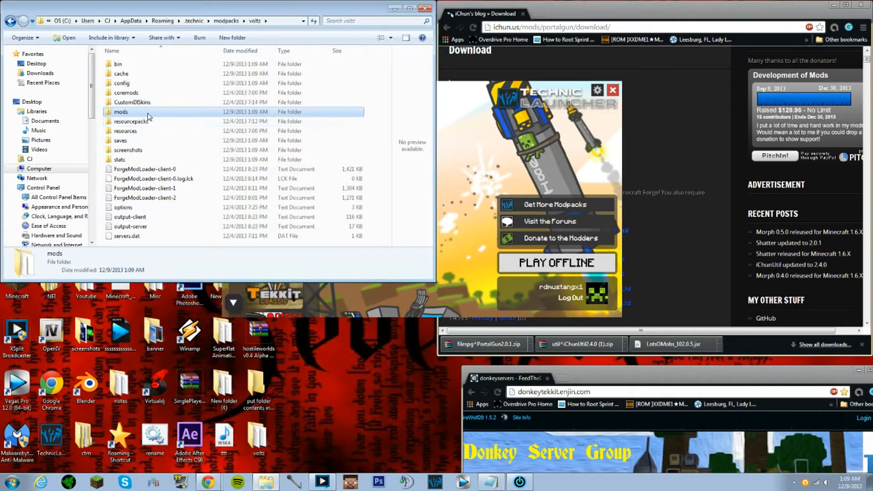
pyautogui.doubleClick(121, 111)
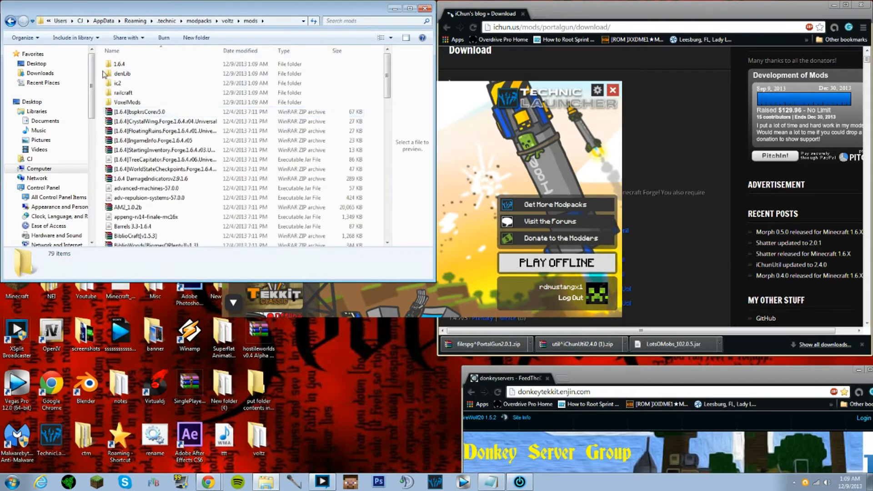
pyautogui.click(122, 74)
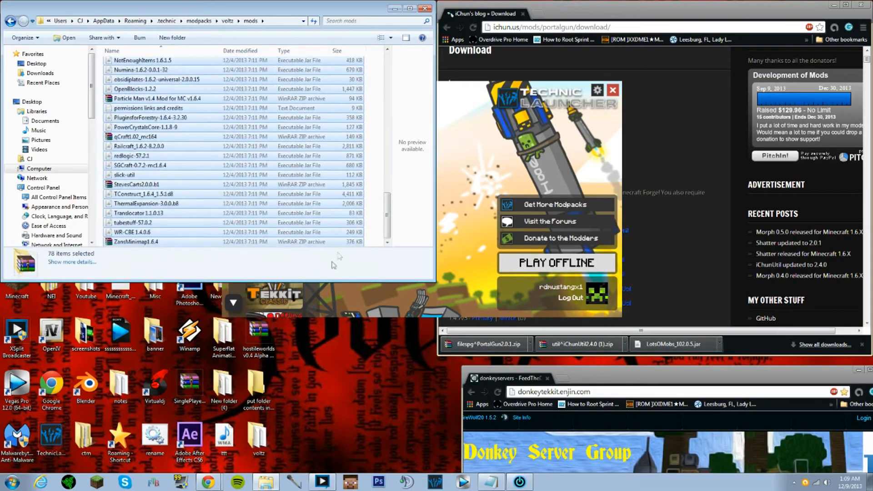
pyautogui.scroll(3)
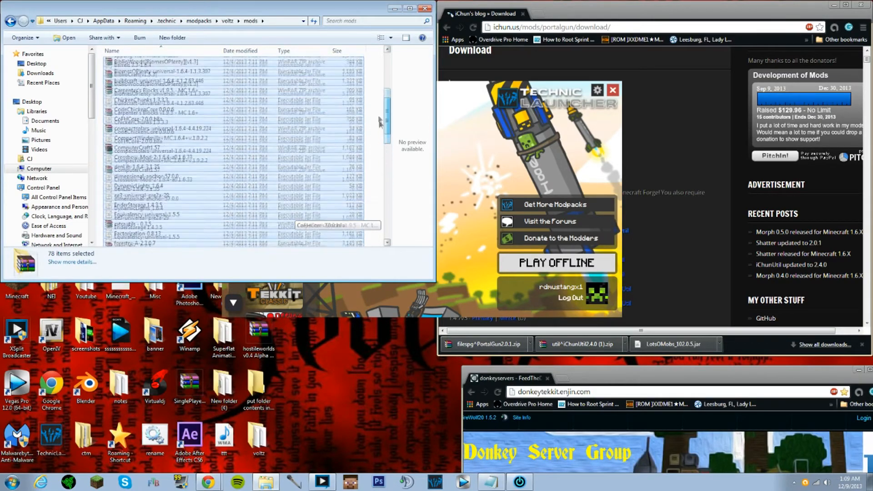
pyautogui.scroll(3)
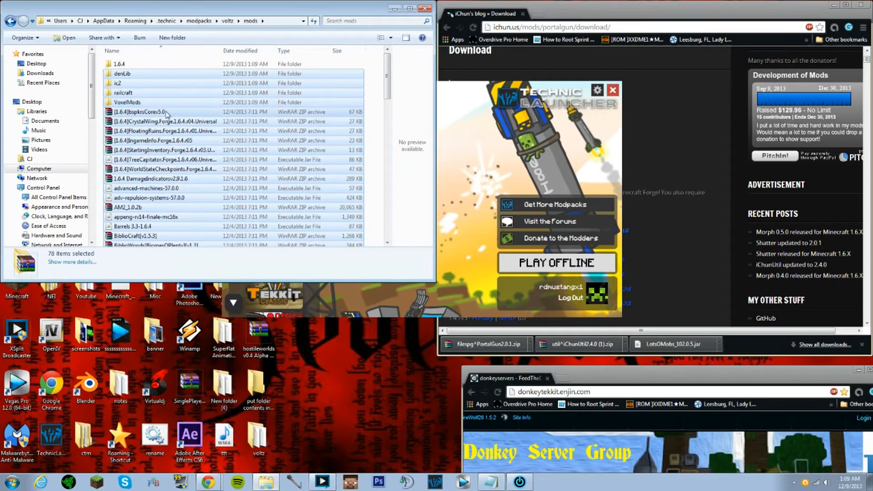
pyautogui.scroll(-3)
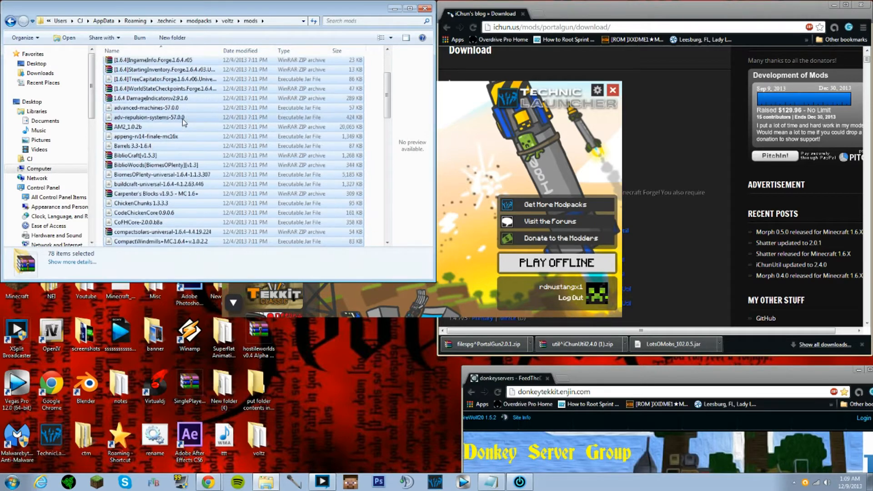
pyautogui.scroll(-3)
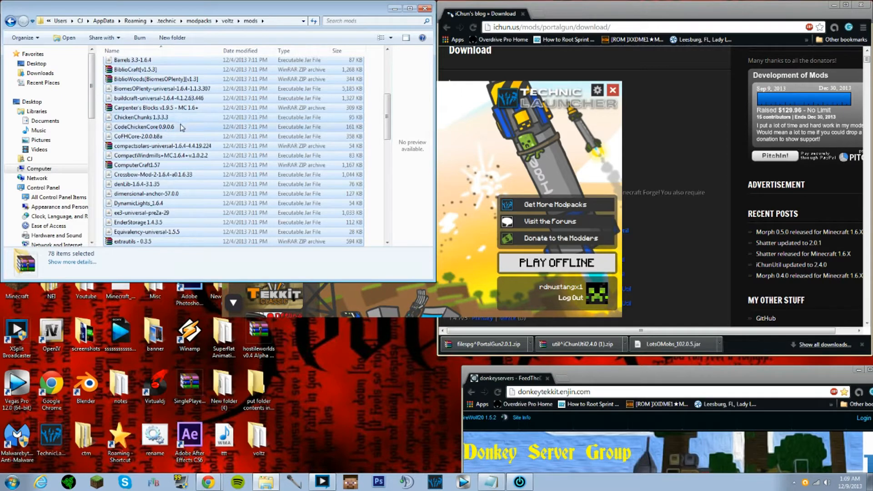
pyautogui.moveTo(211, 107)
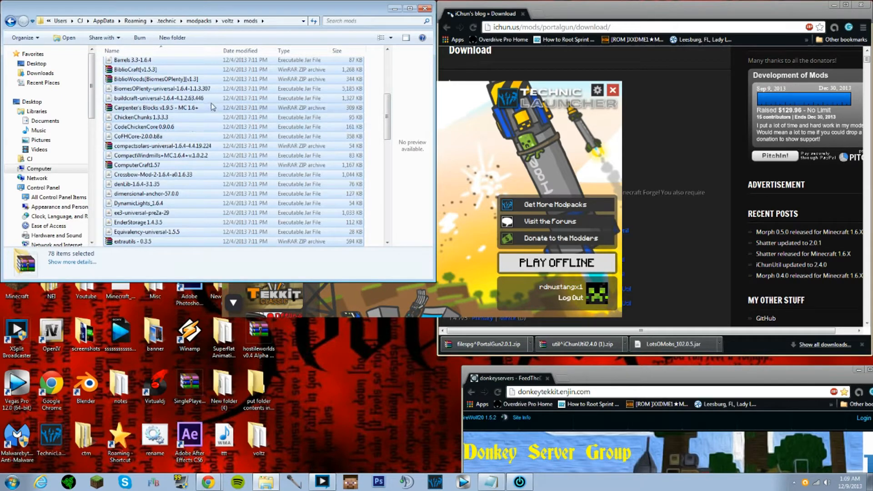
pyautogui.moveTo(151, 131)
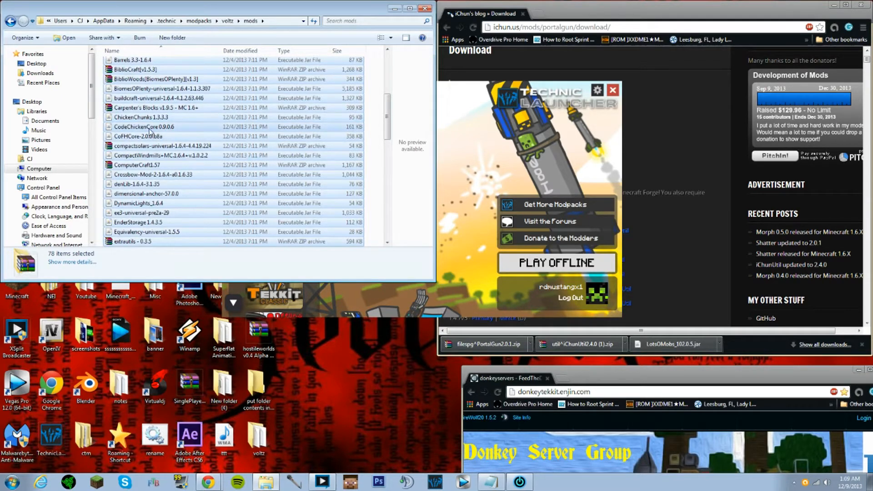
# Deselect CodeChickenCore, the NEI mods and Iron Chest, then permanently delete the other 73 mods.
pyautogui.click(138, 136)
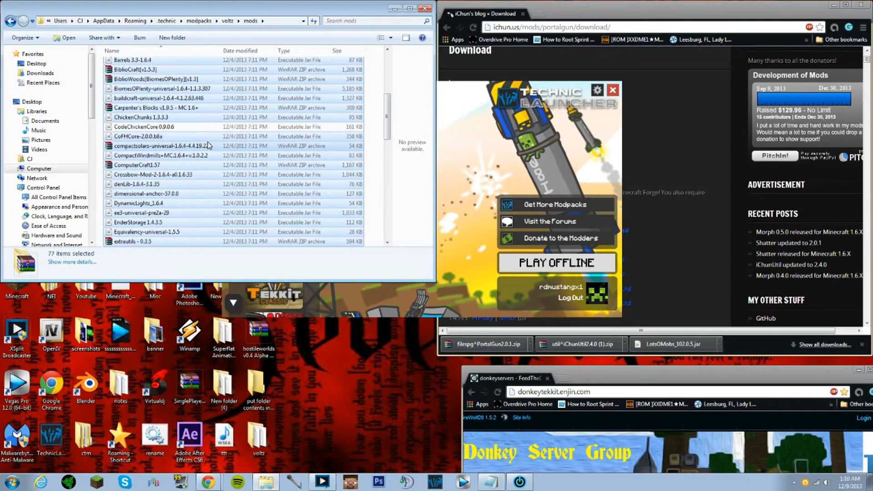
pyautogui.scroll(-3)
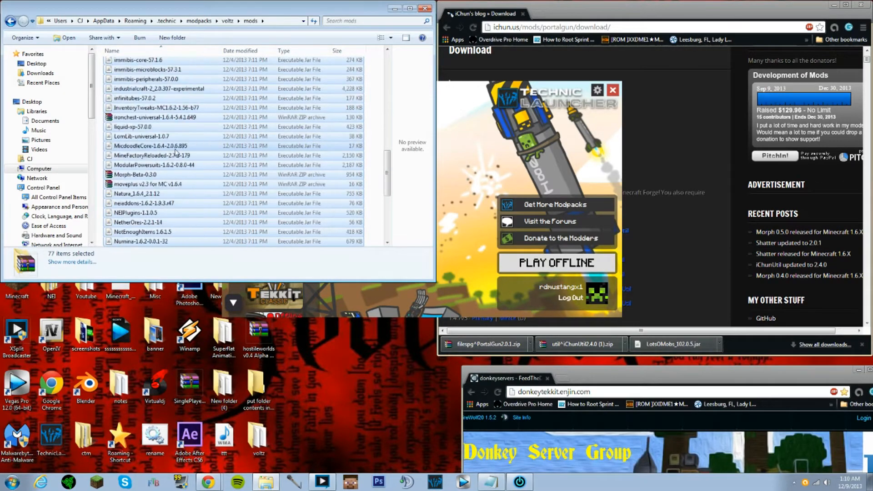
pyautogui.moveTo(169, 132)
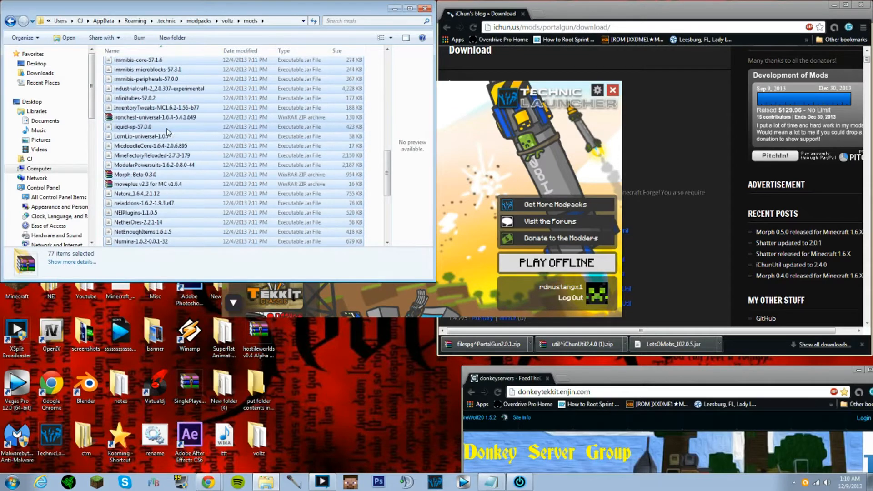
pyautogui.scroll(-3)
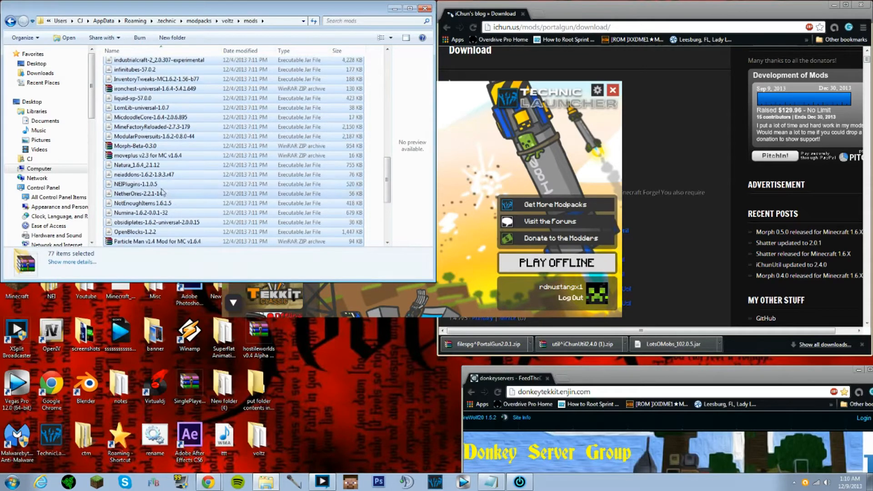
pyautogui.click(156, 184)
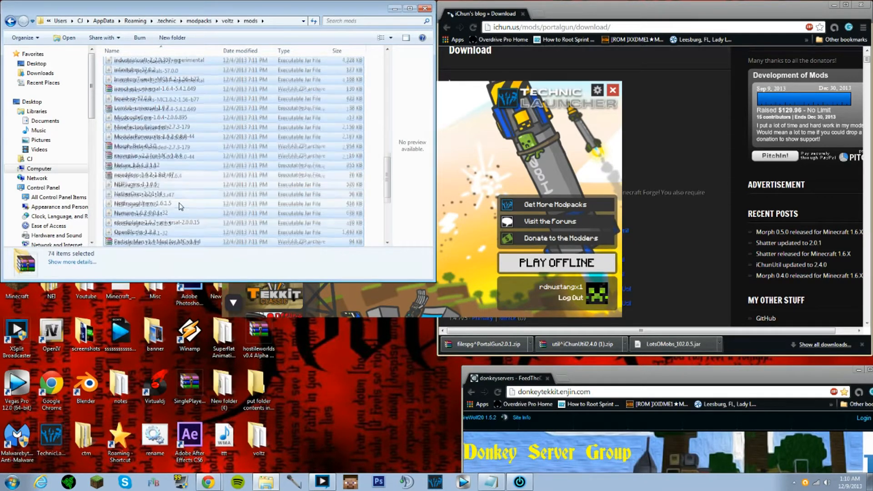
pyautogui.scroll(3)
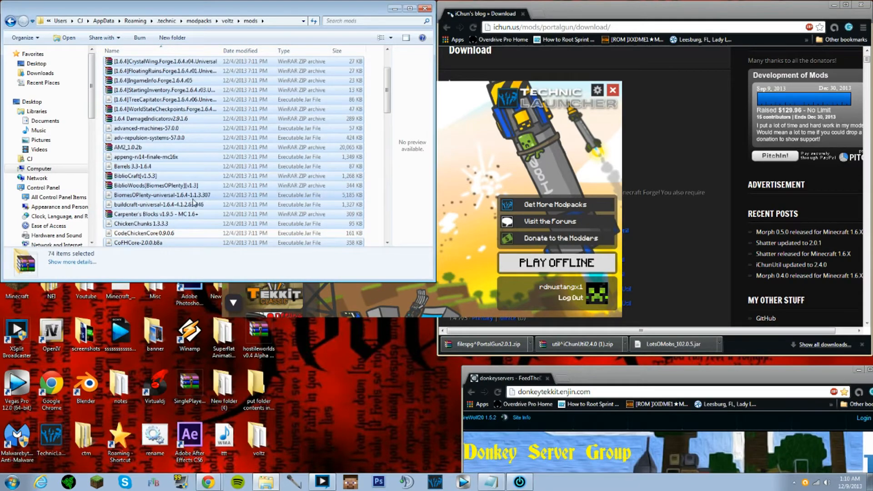
pyautogui.scroll(-3)
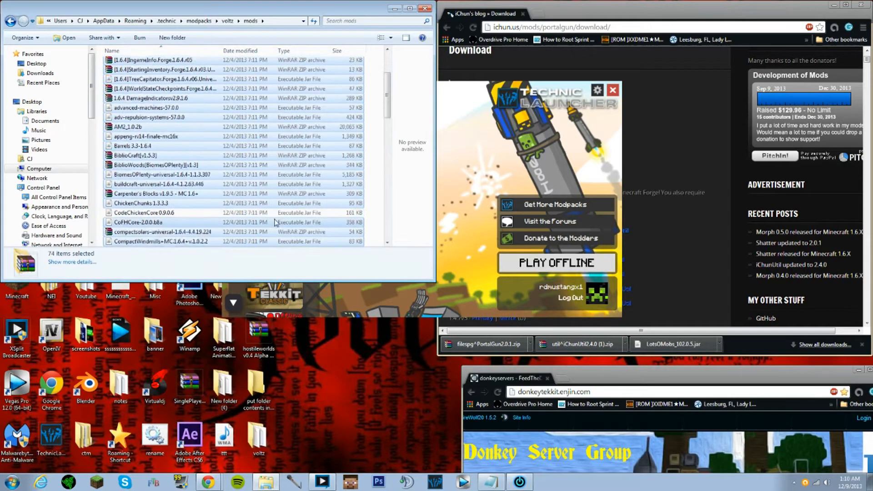
pyautogui.scroll(-3)
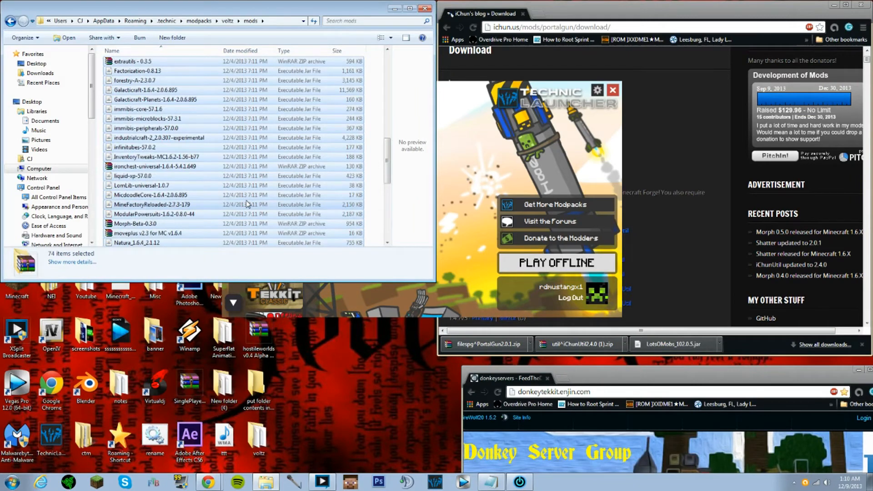
pyautogui.click(203, 195)
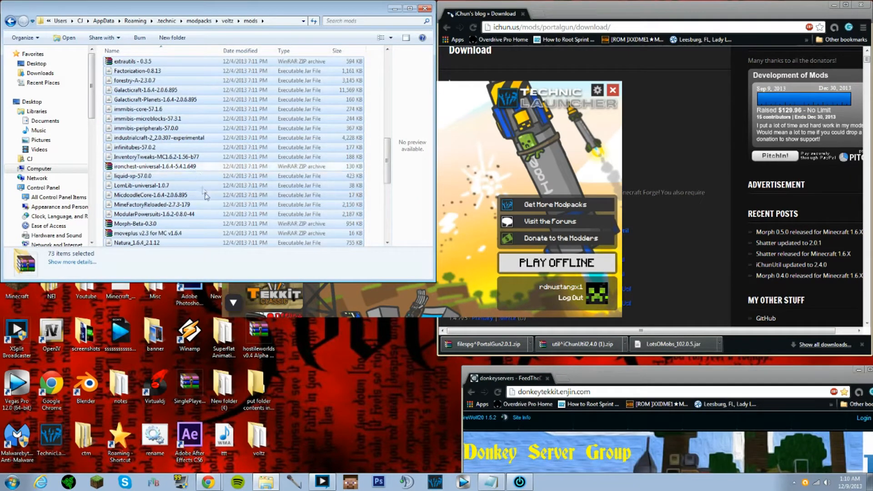
pyautogui.press('Delete')
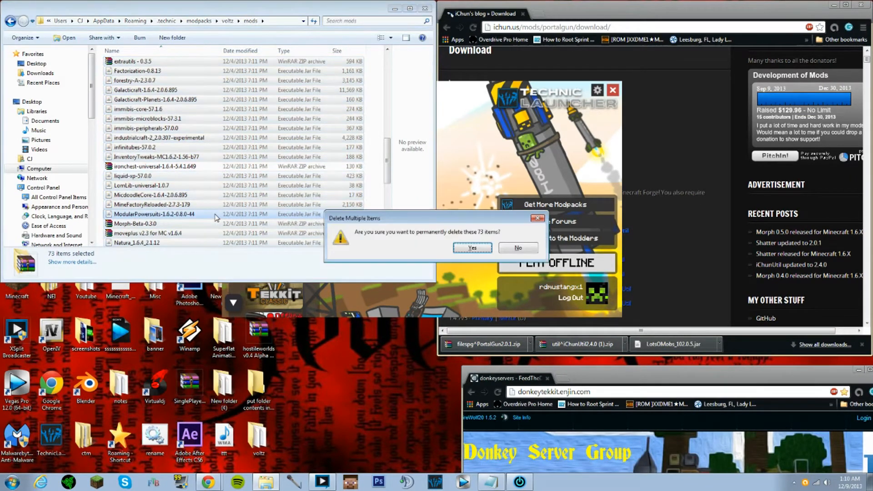
pyautogui.click(472, 248)
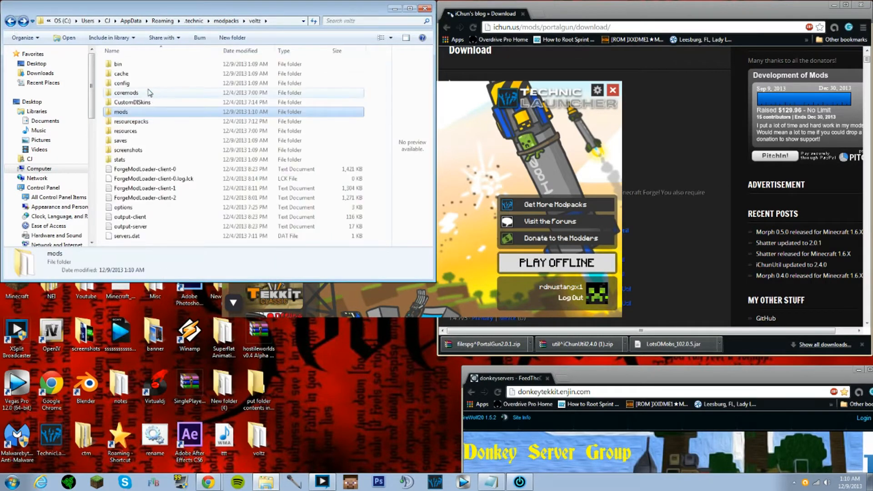
# Trim voltz's config folder to the CodeChickenCore, IronChest and NEI configs, then reopen mods.
pyautogui.doubleClick(122, 83)
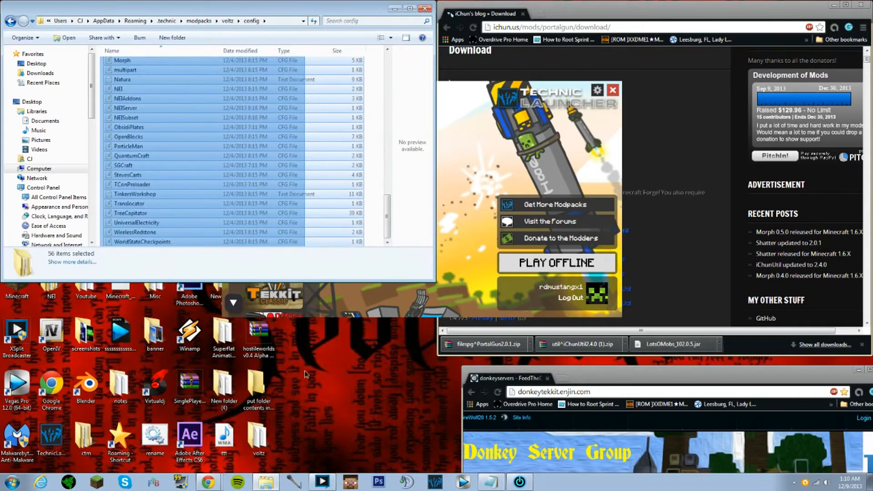
pyautogui.press('ctrl+a')
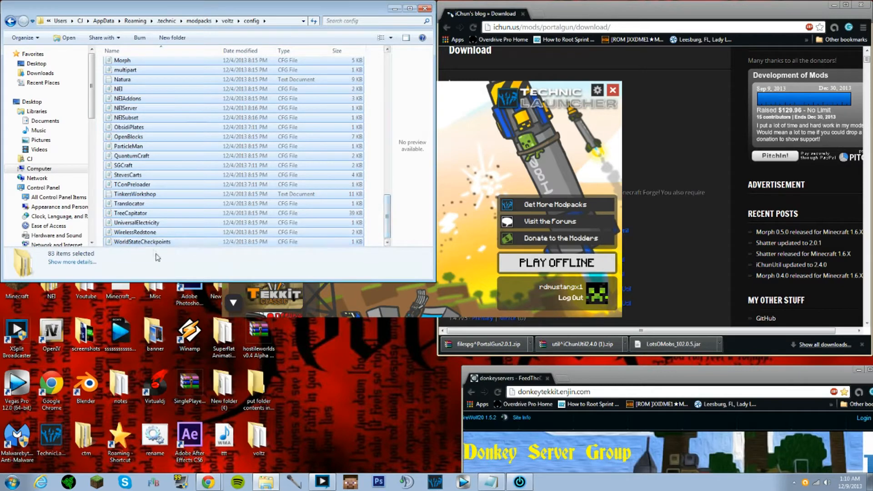
pyautogui.moveTo(140, 107)
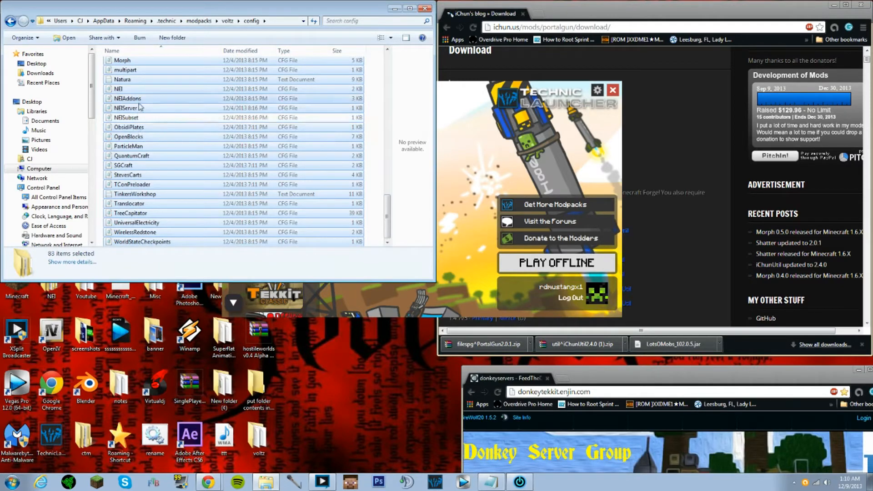
pyautogui.click(119, 88)
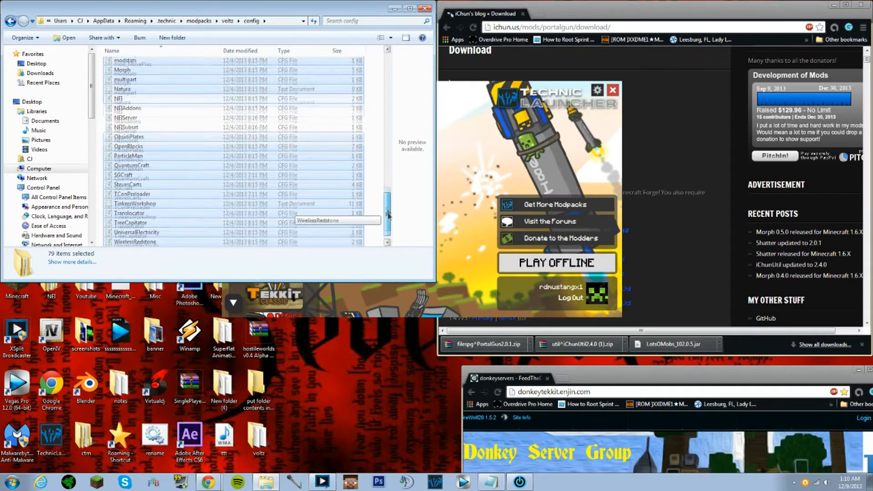
pyautogui.scroll(3)
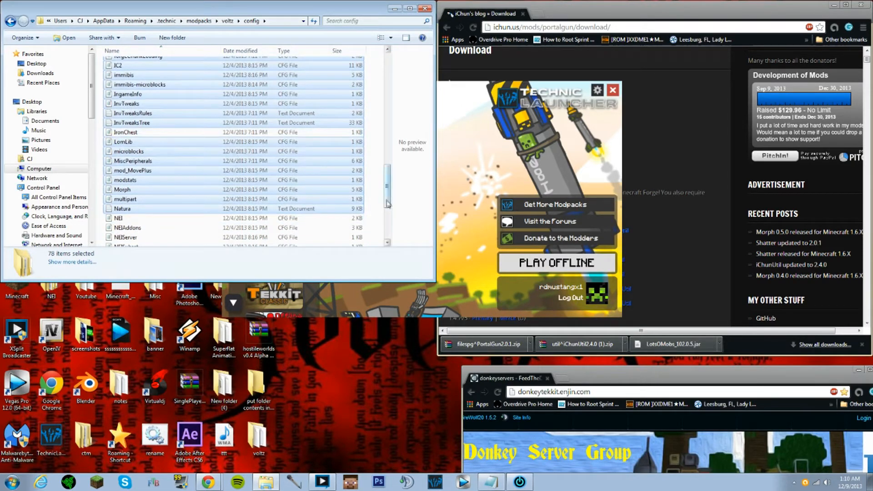
pyautogui.scroll(3)
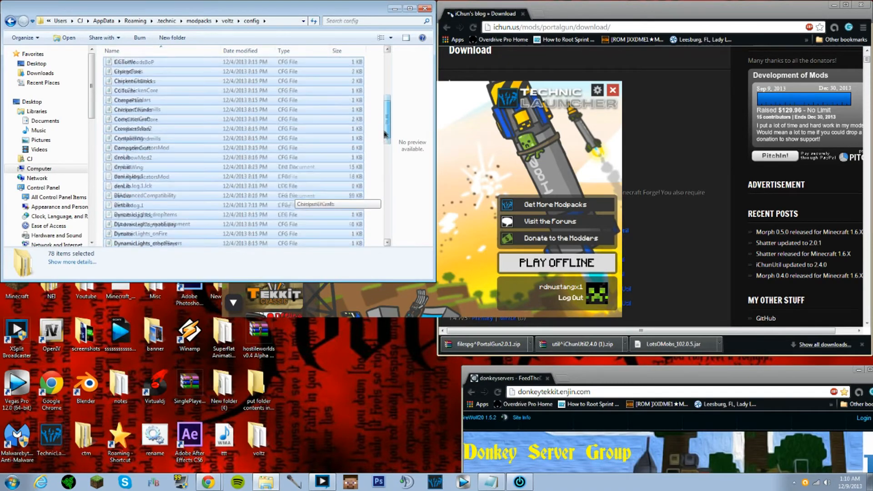
pyautogui.scroll(3)
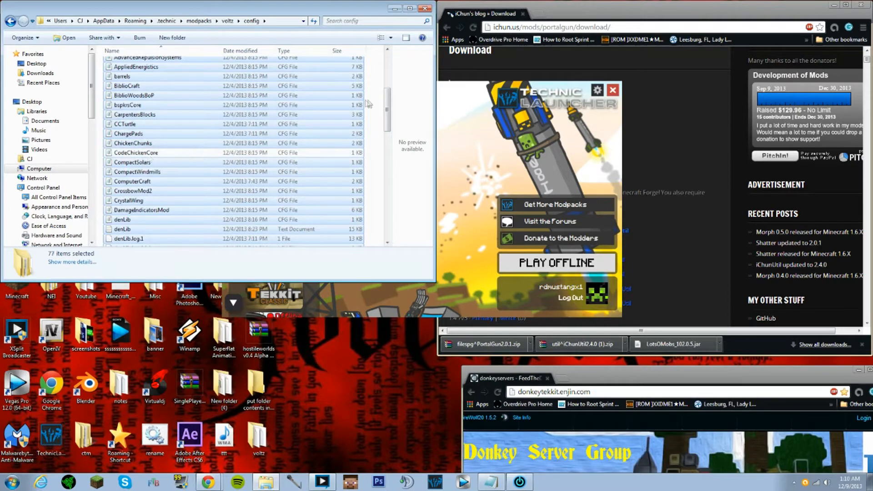
pyautogui.scroll(3)
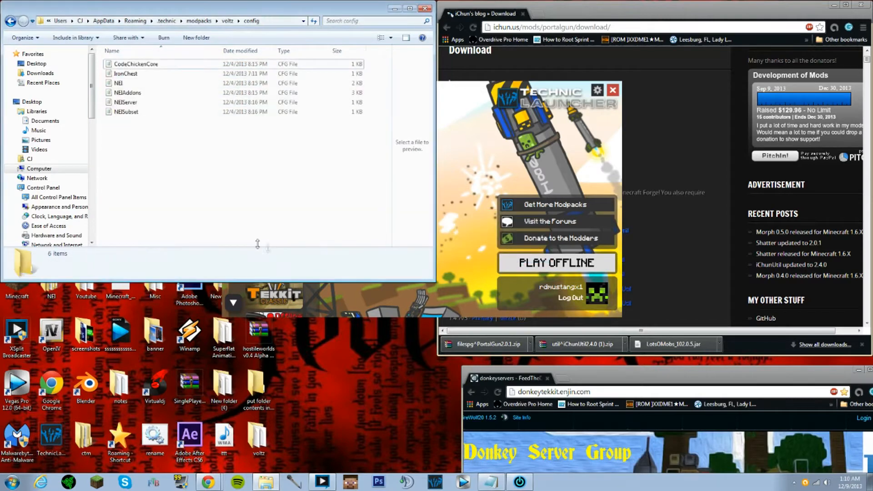
pyautogui.click(10, 21)
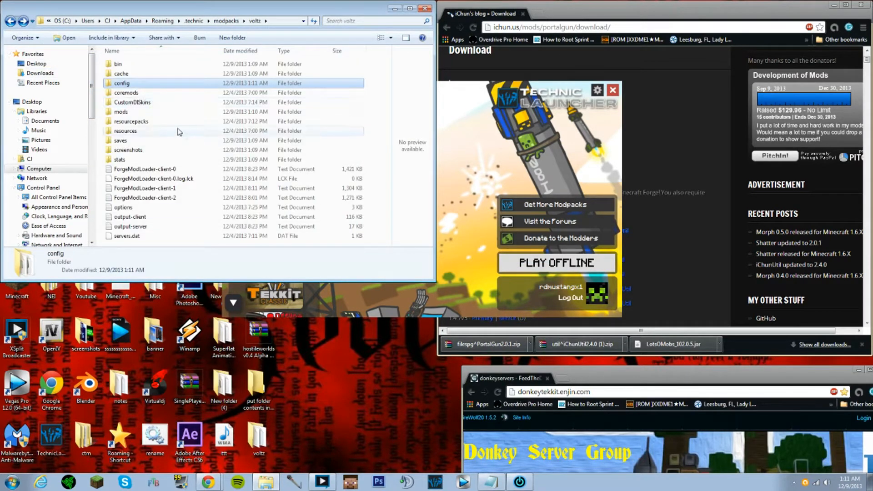
pyautogui.doubleClick(121, 112)
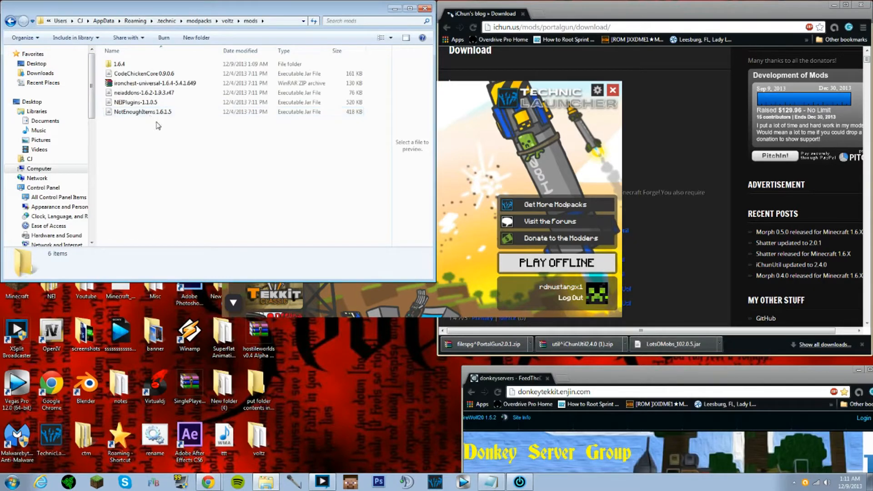
pyautogui.moveTo(388, 193)
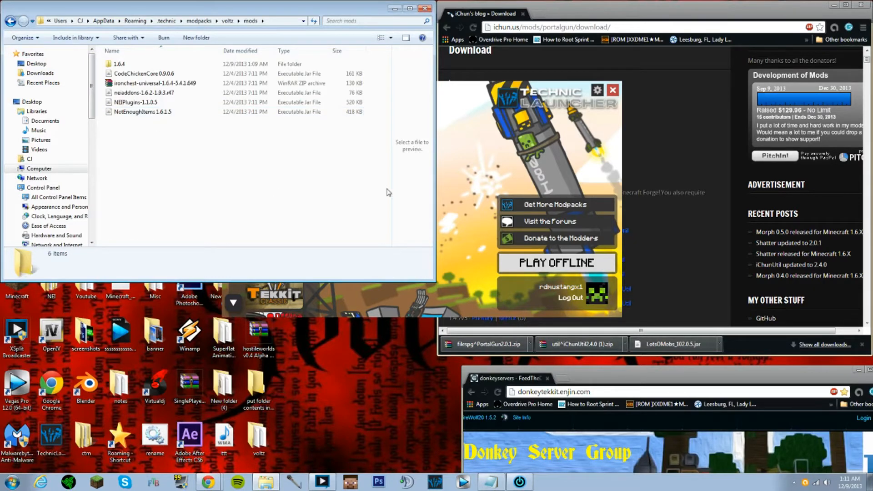
pyautogui.click(613, 90)
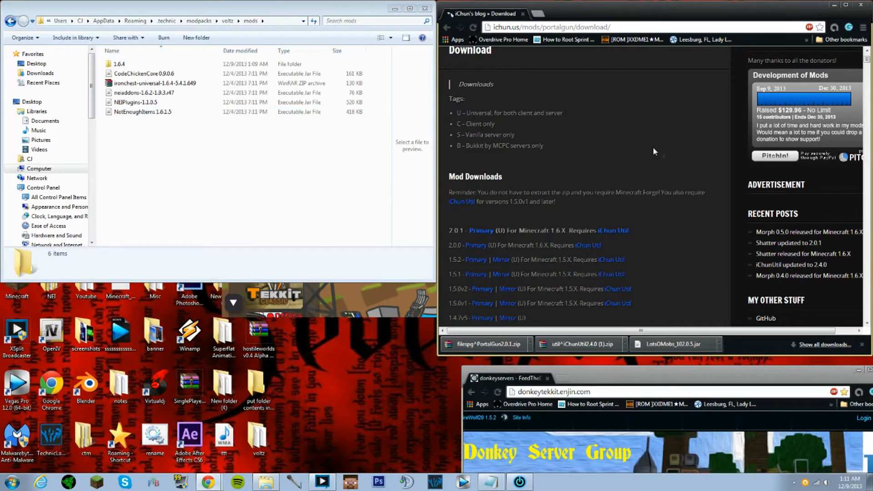
pyautogui.moveTo(672, 269)
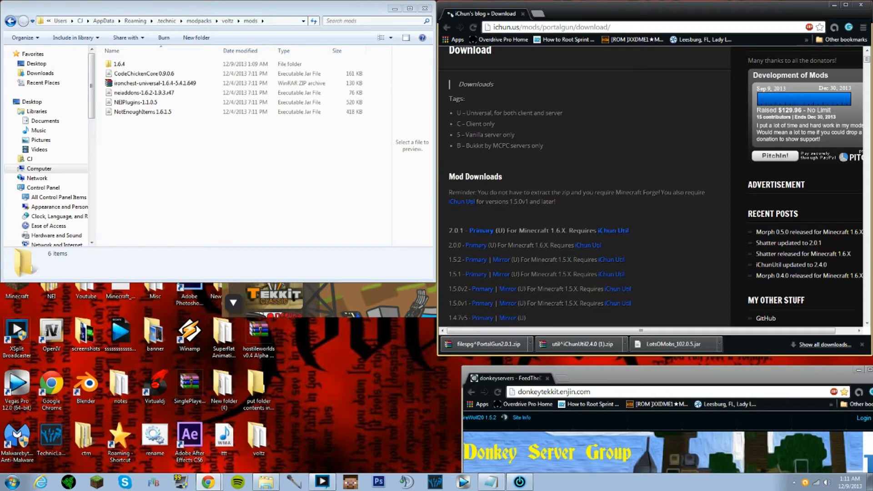
pyautogui.moveTo(598, 251)
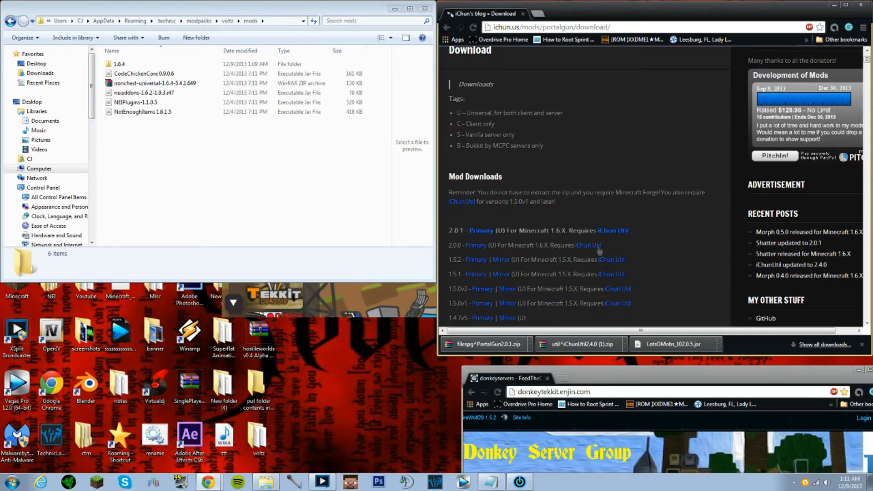
pyautogui.moveTo(618, 202)
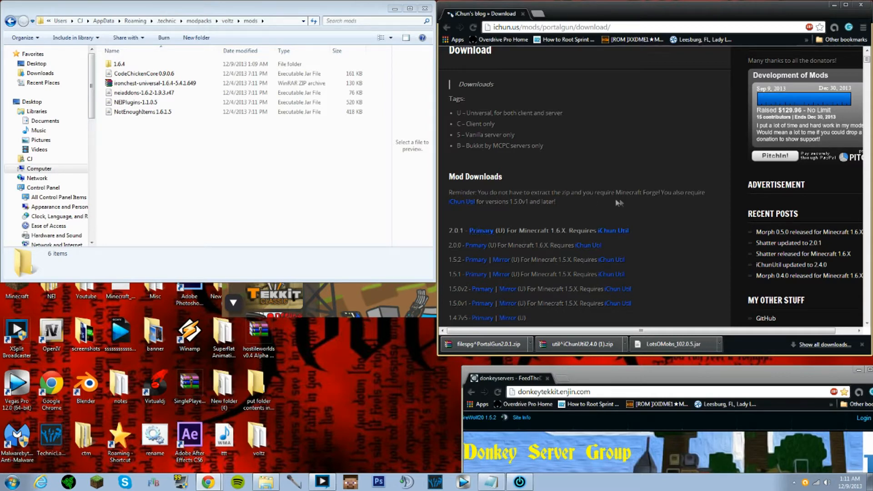
pyautogui.moveTo(628, 243)
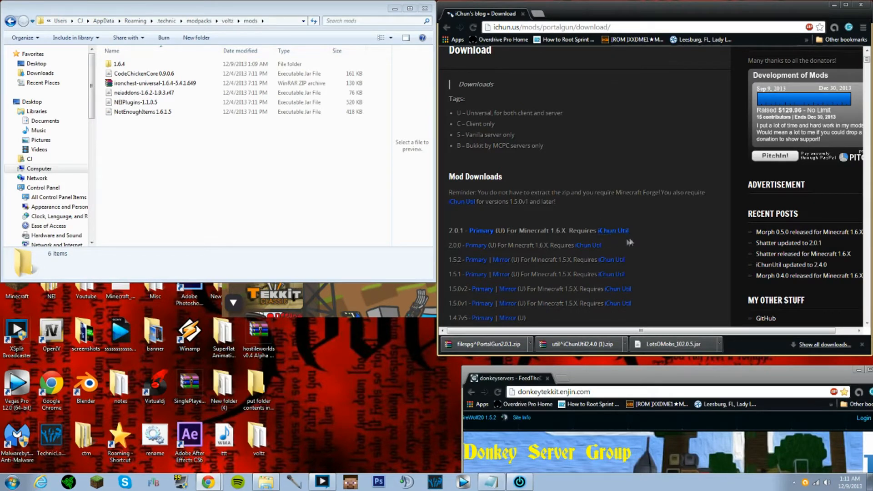
pyautogui.moveTo(495, 236)
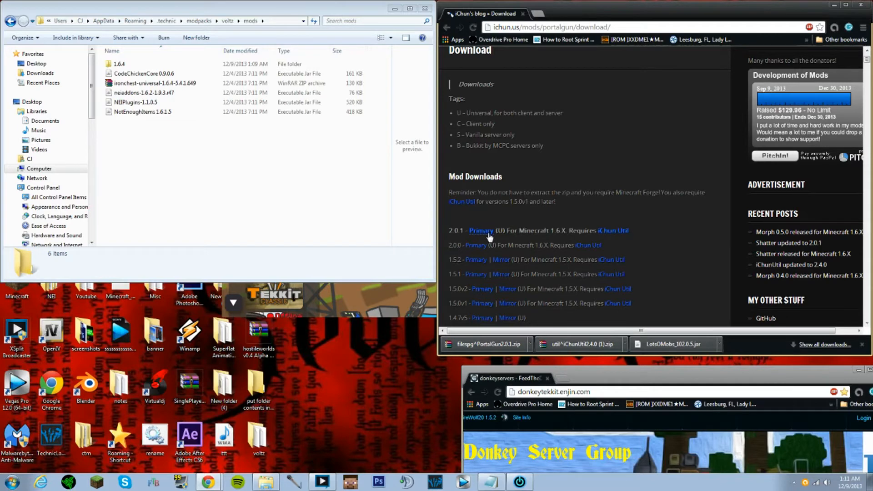
pyautogui.scroll(-3)
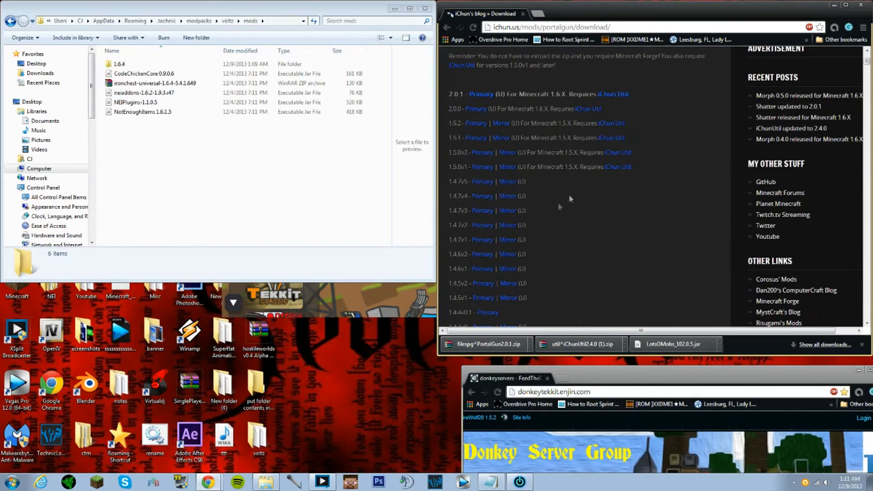
pyautogui.moveTo(617, 100)
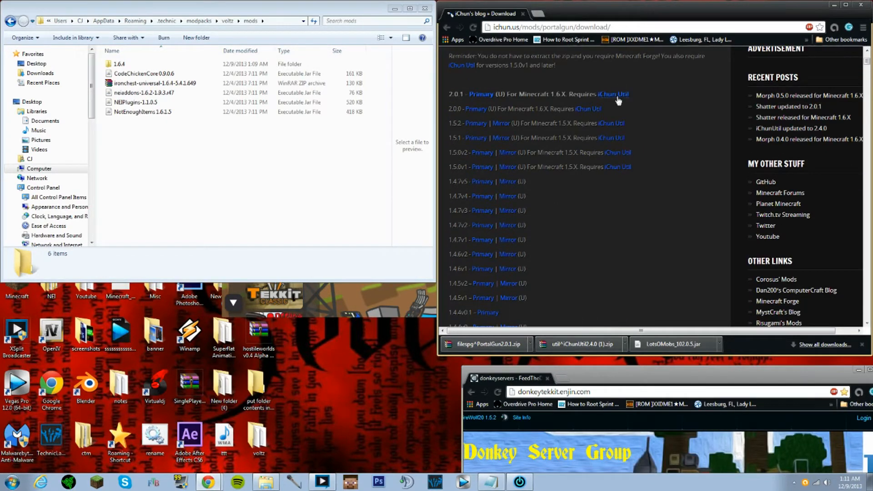
pyautogui.moveTo(576, 345)
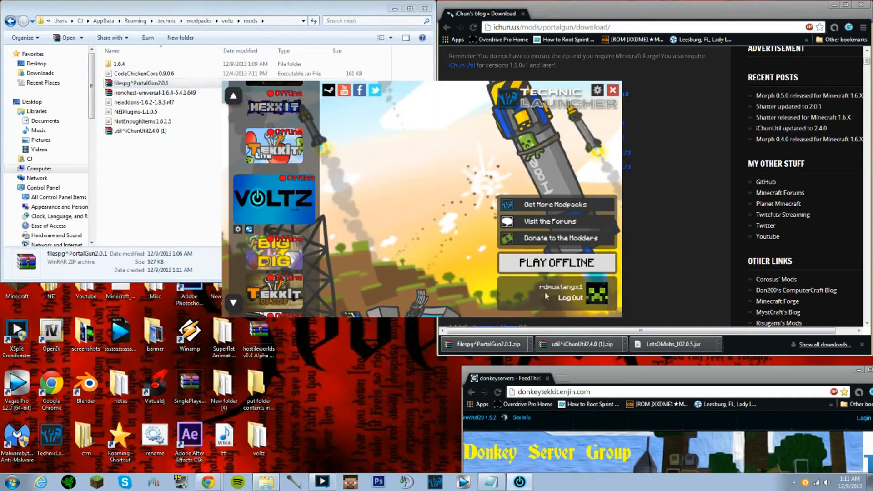
pyautogui.moveTo(392, 248)
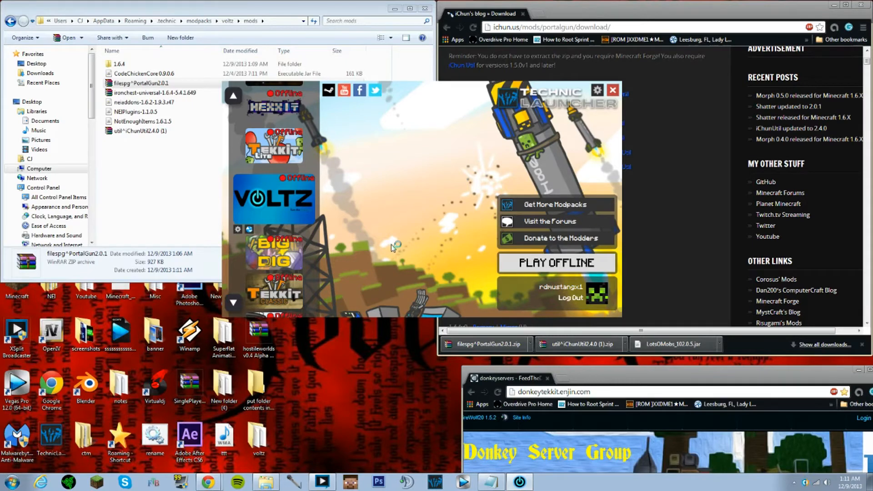
pyautogui.moveTo(395, 249)
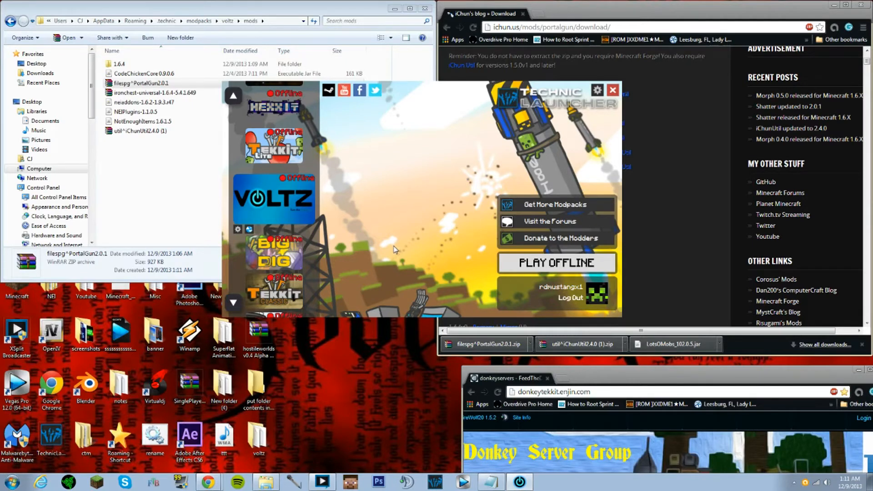
pyautogui.moveTo(376, 208)
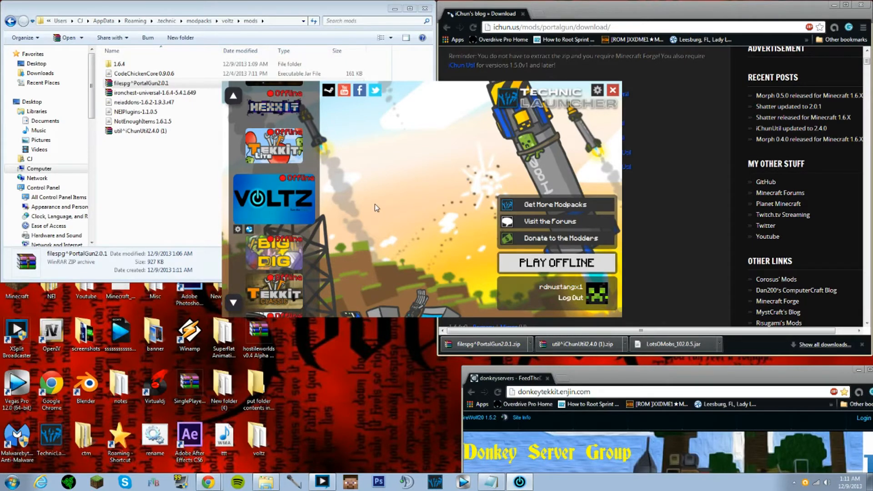
pyautogui.moveTo(397, 208)
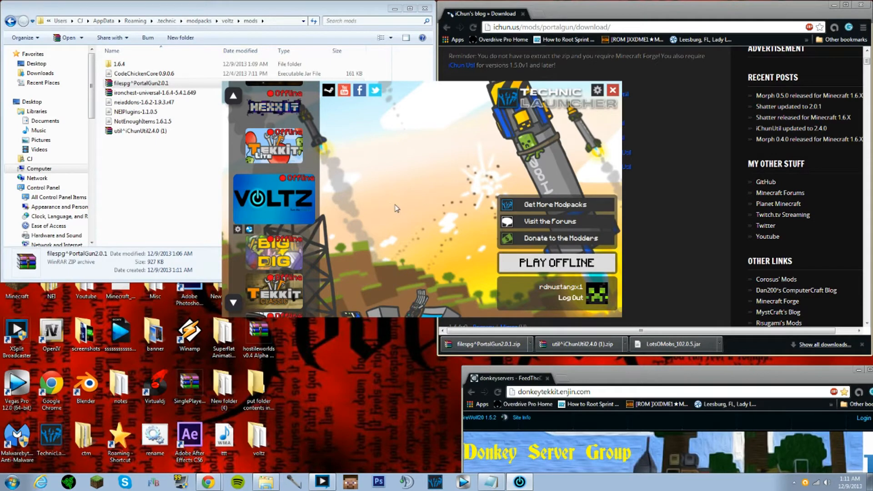
pyautogui.moveTo(456, 199)
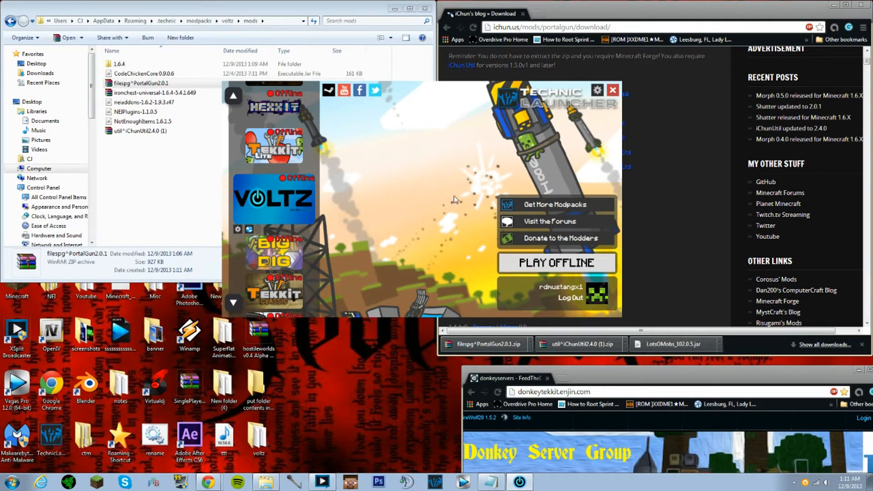
pyautogui.moveTo(464, 201)
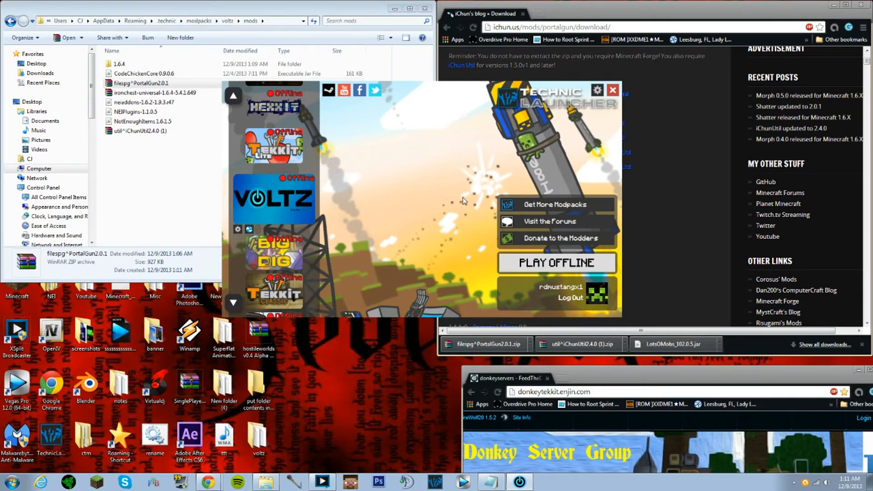
pyautogui.moveTo(363, 212)
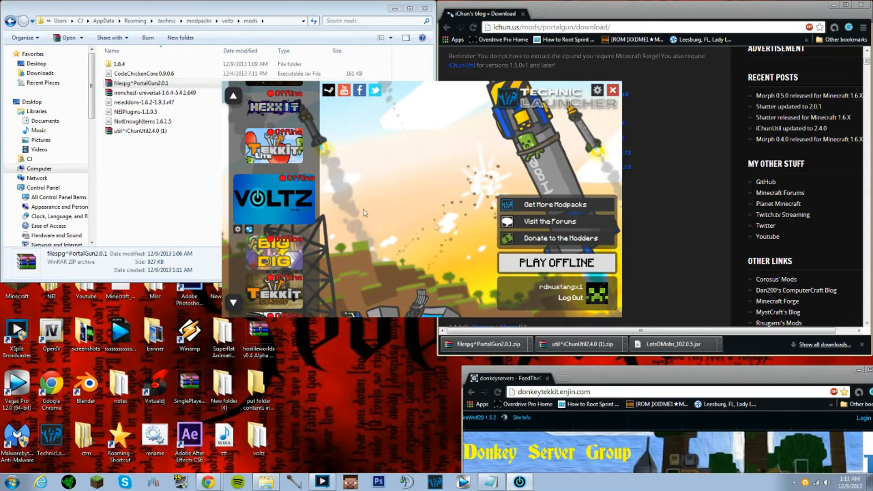
pyautogui.moveTo(452, 226)
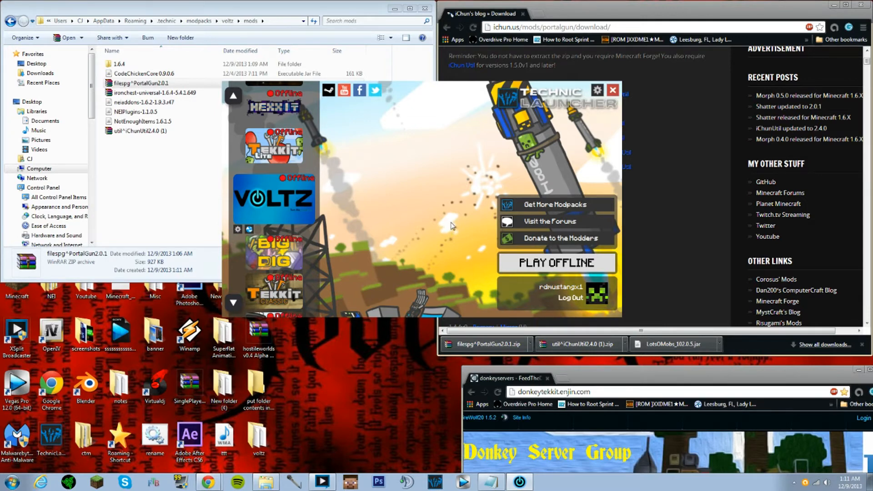
# Launch the Voltz pack offline from Technic Launcher into Minecraft 1.6.4.
pyautogui.click(556, 262)
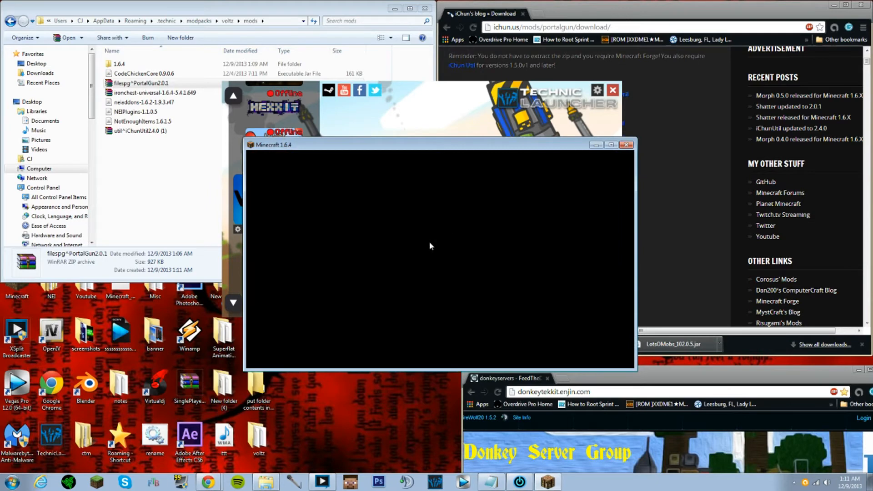
pyautogui.moveTo(403, 208)
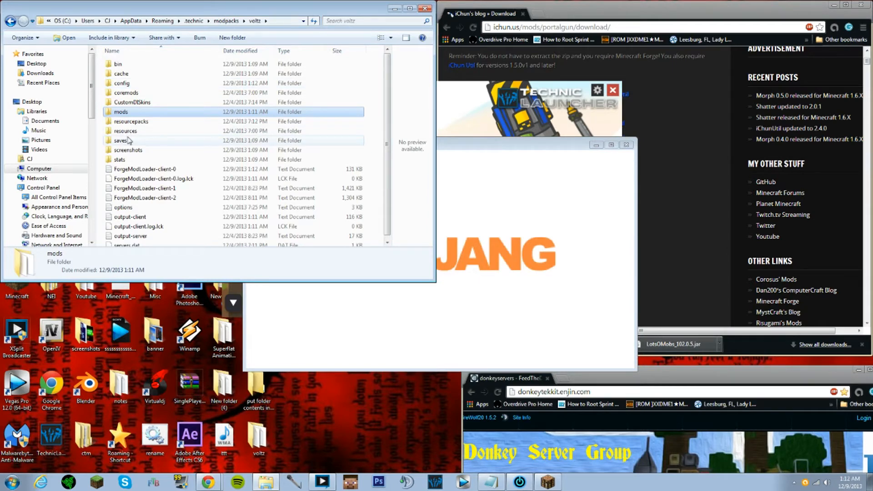
pyautogui.moveTo(142, 209)
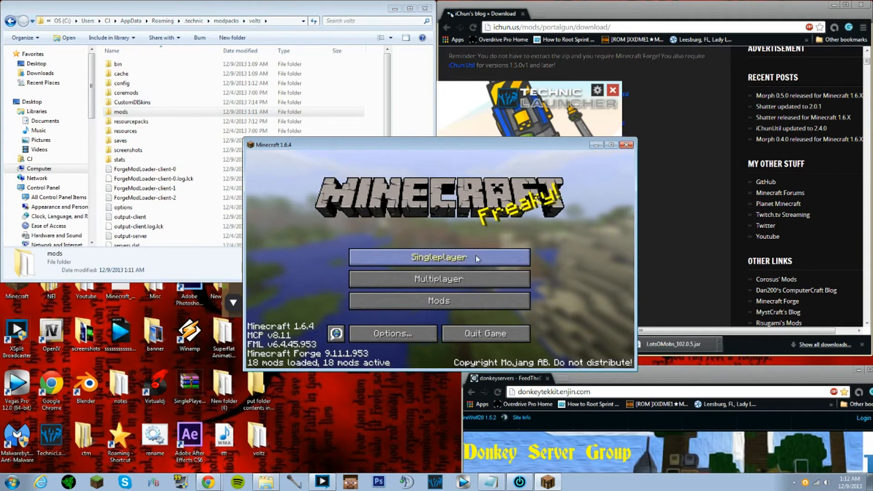
pyautogui.click(439, 258)
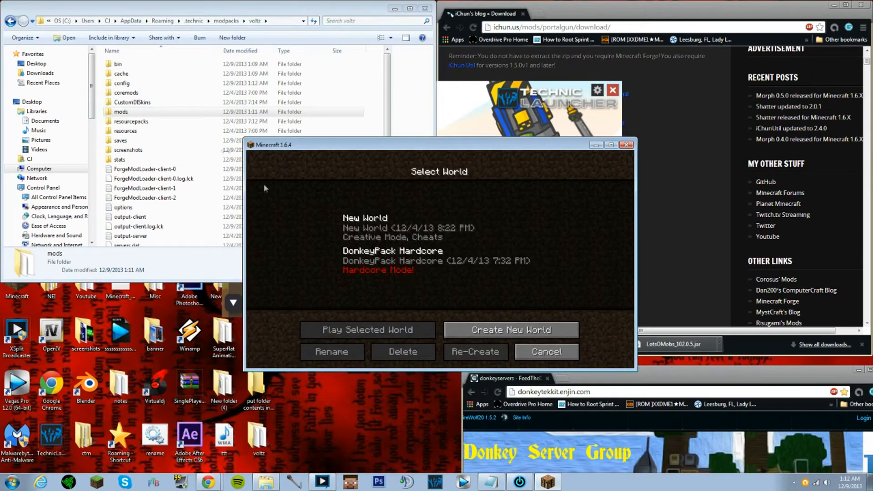
pyautogui.click(509, 330)
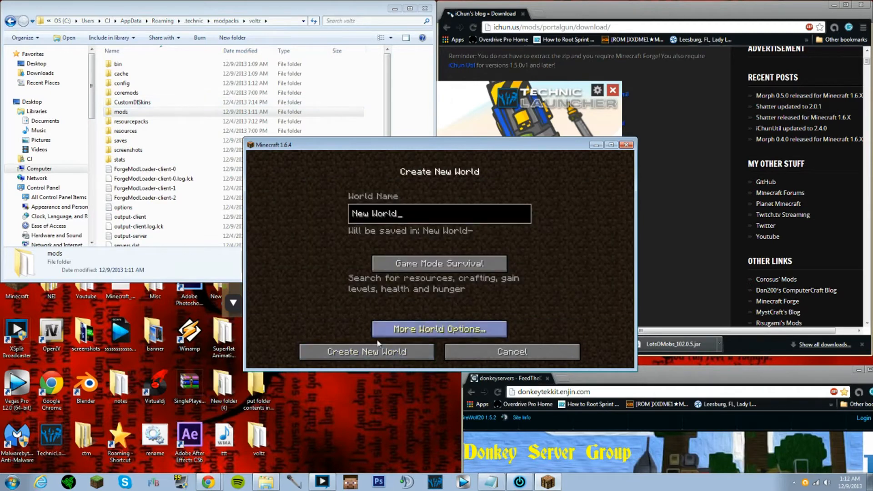
pyautogui.click(367, 352)
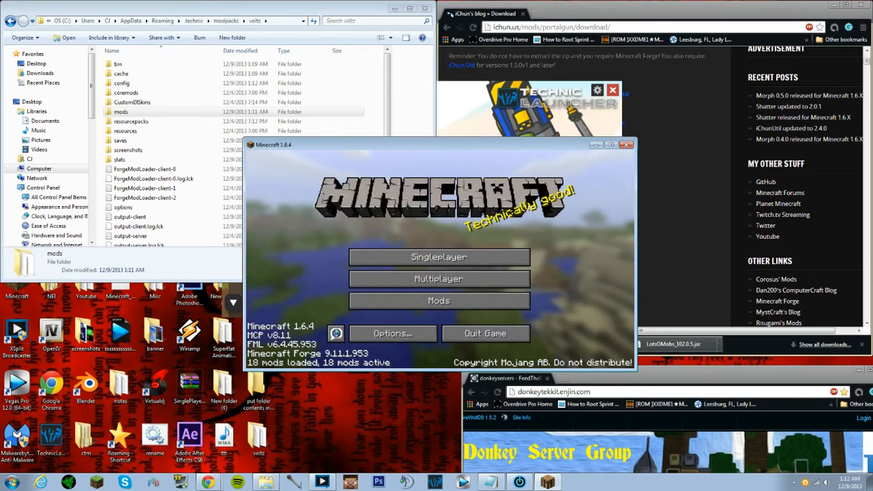
# Load a singleplayer world and type 'iron@mod_' into the NEI item search.
pyautogui.click(438, 257)
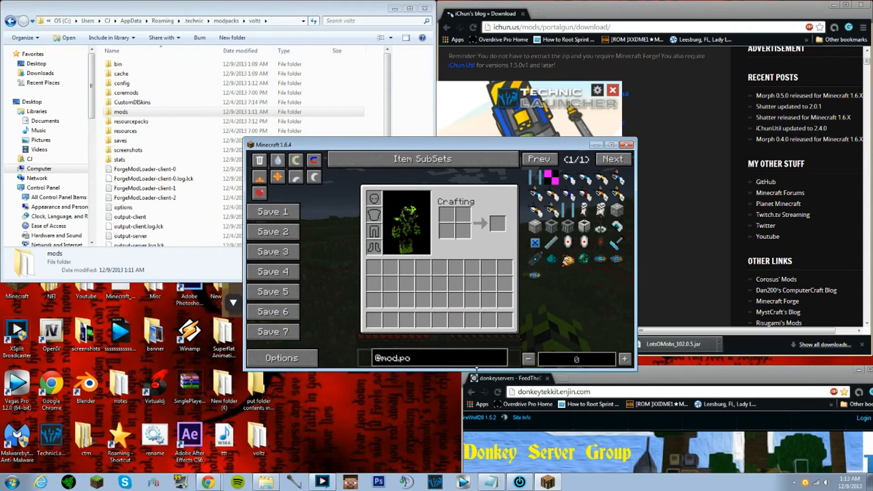
pyautogui.moveTo(548, 179)
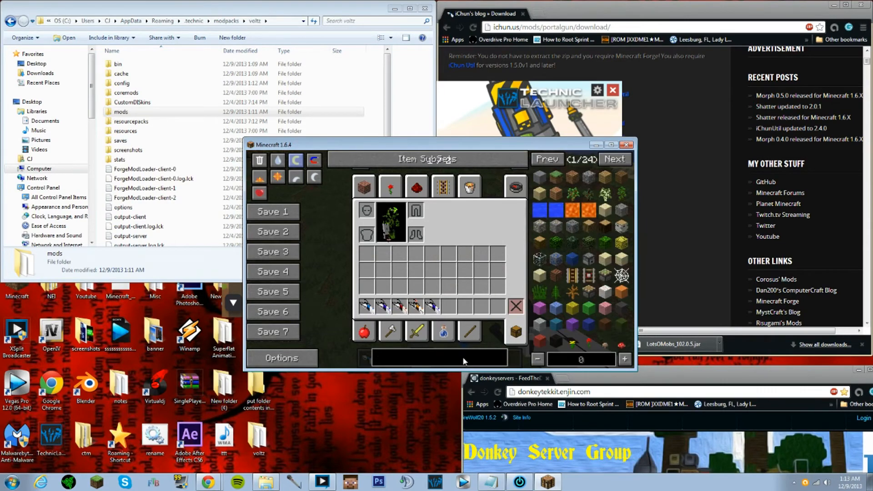
pyautogui.write('iro')
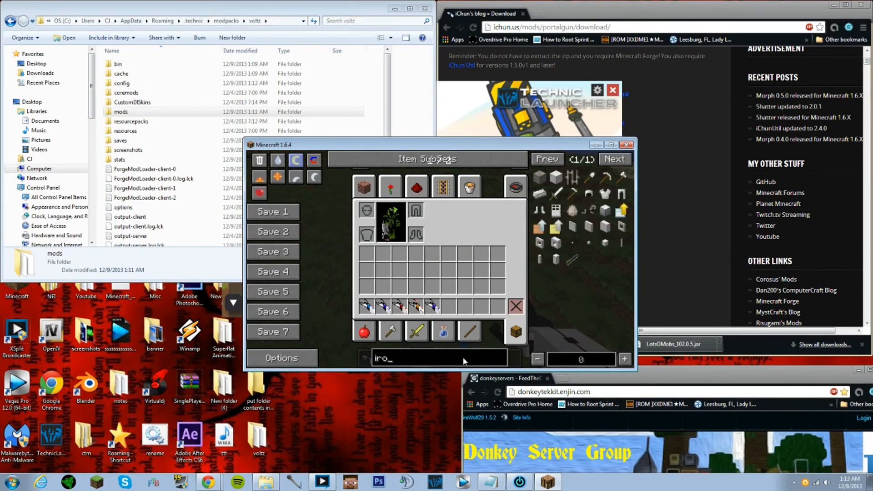
pyautogui.write('n')
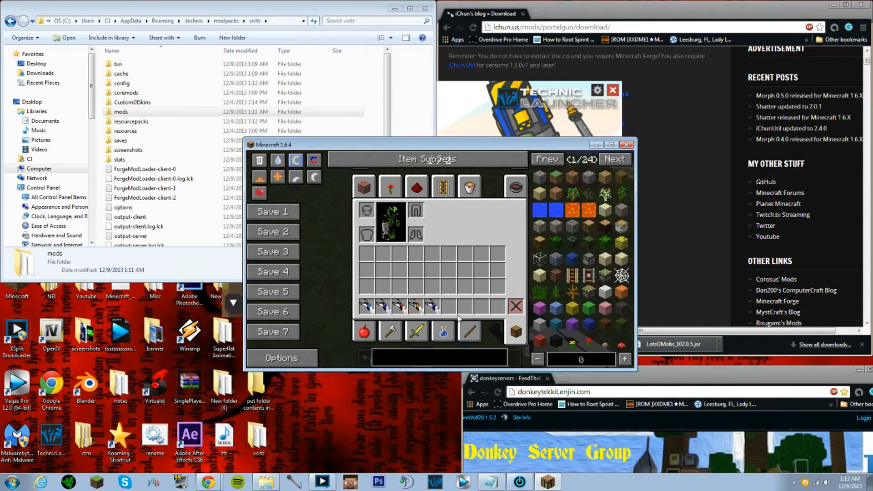
pyautogui.write('@mod_')
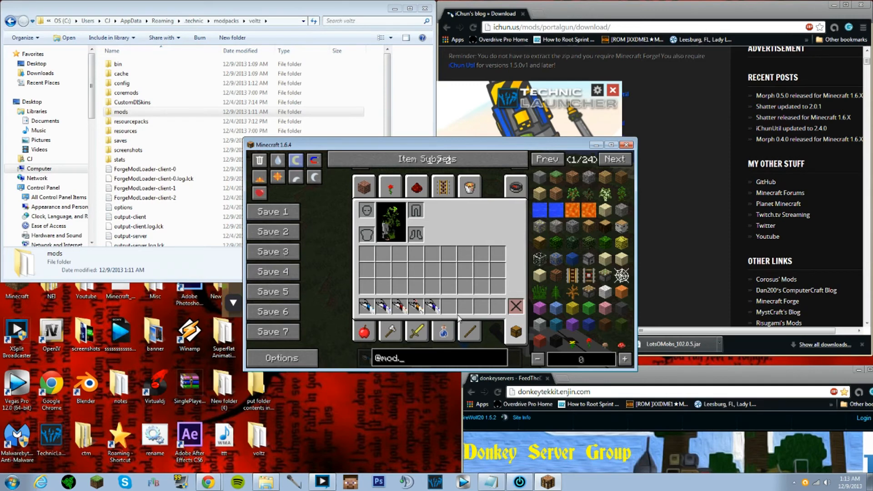
pyautogui.moveTo(437, 364)
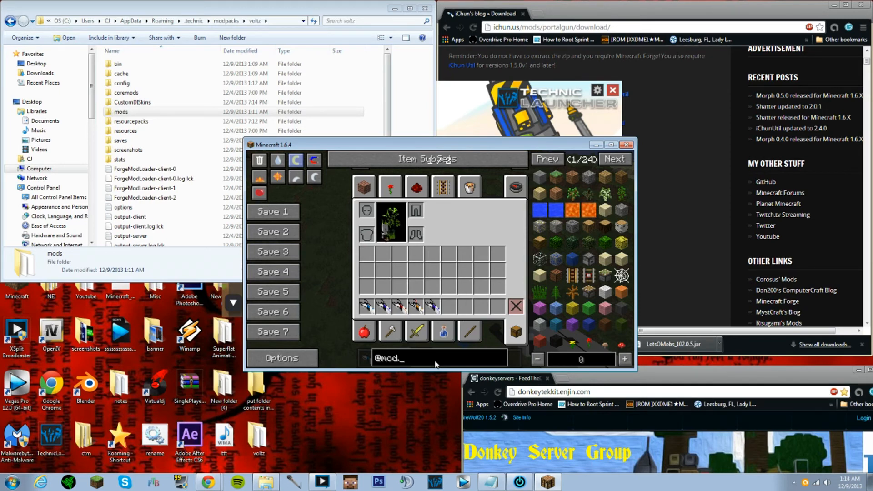
# Type 'iron', then close the DirtChest 9000 welcome book with Done and resume play.
pyautogui.write('iron')
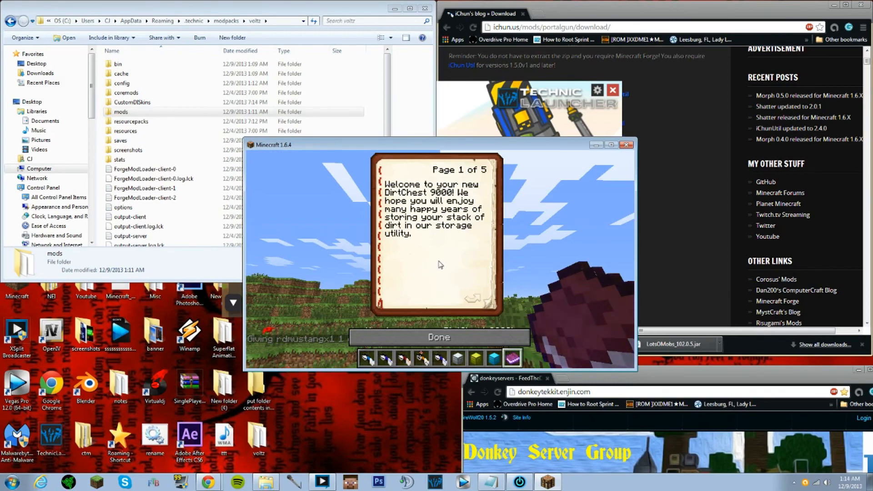
pyautogui.click(439, 336)
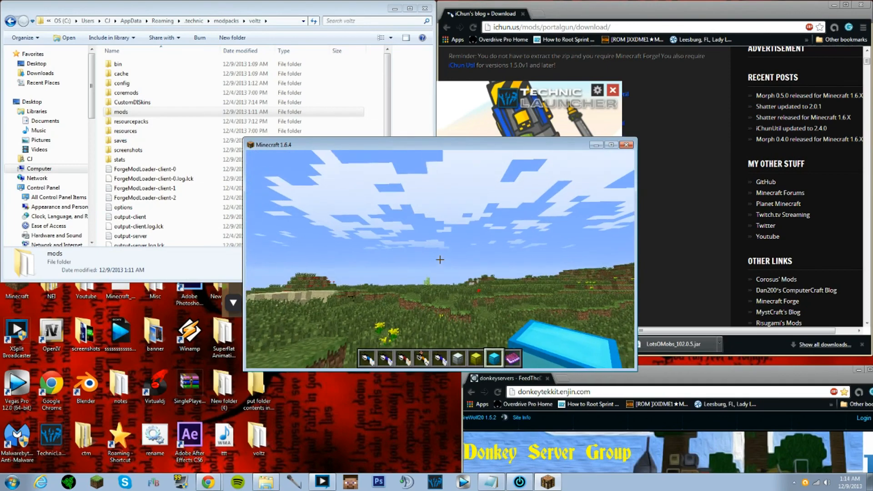
pyautogui.moveTo(439, 258)
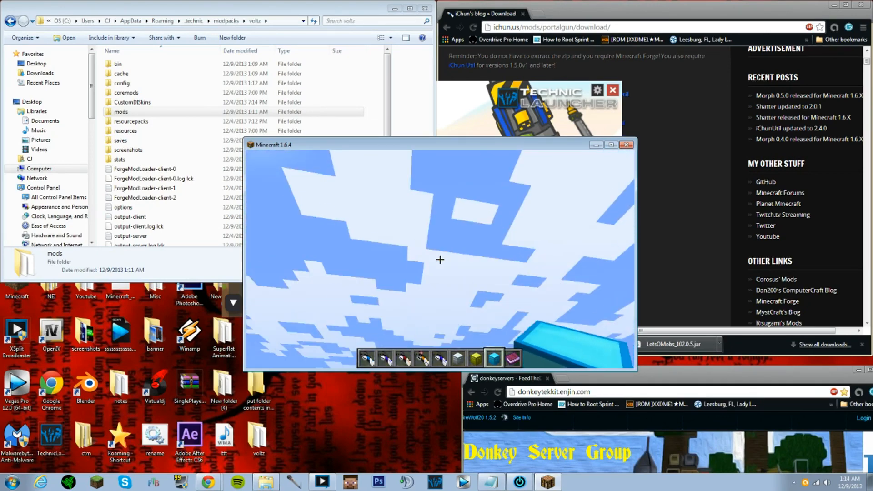